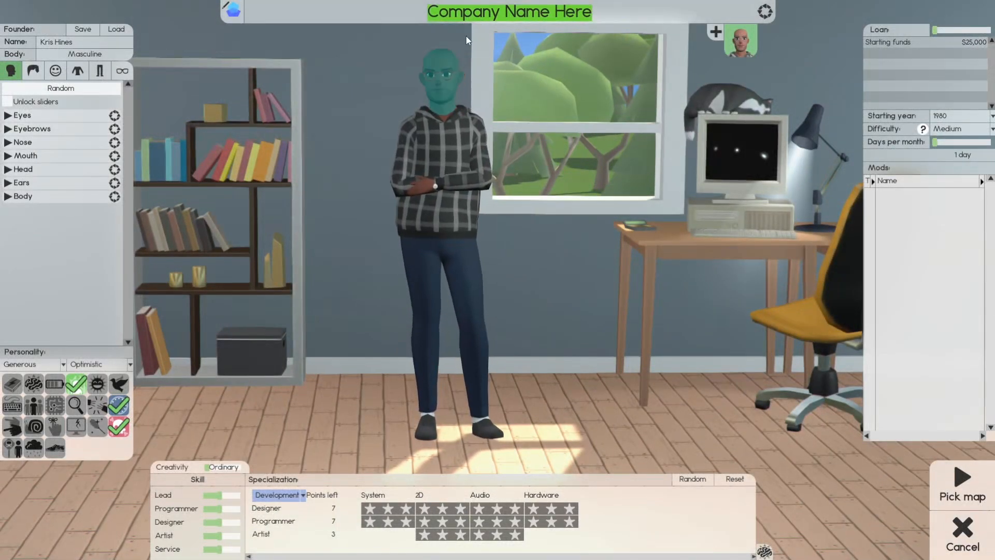
- Name the company STAR Games and load the saved founder preset 'Simon First'
{"action": "type", "text": "STAR Games"}
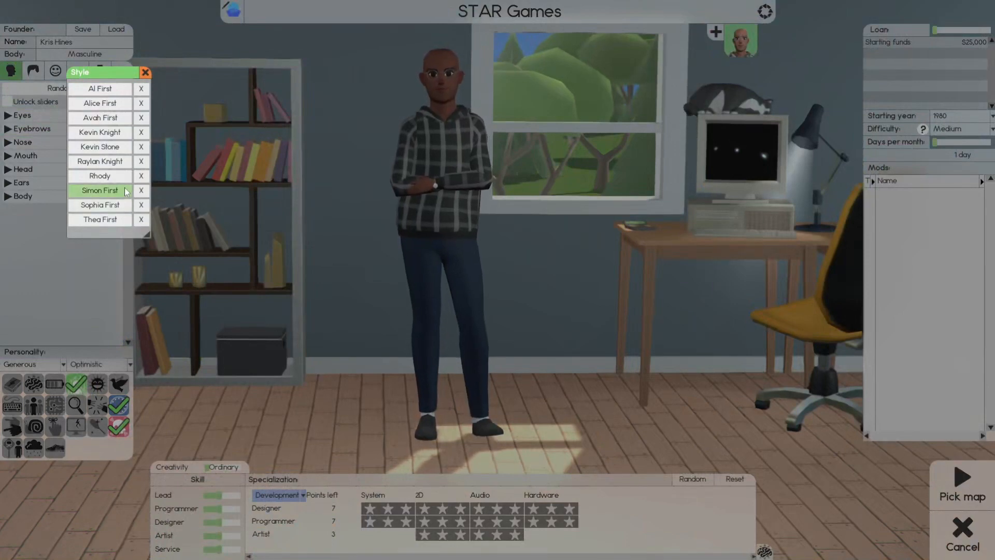
{"action": "left_click", "coordinate": [100, 190]}
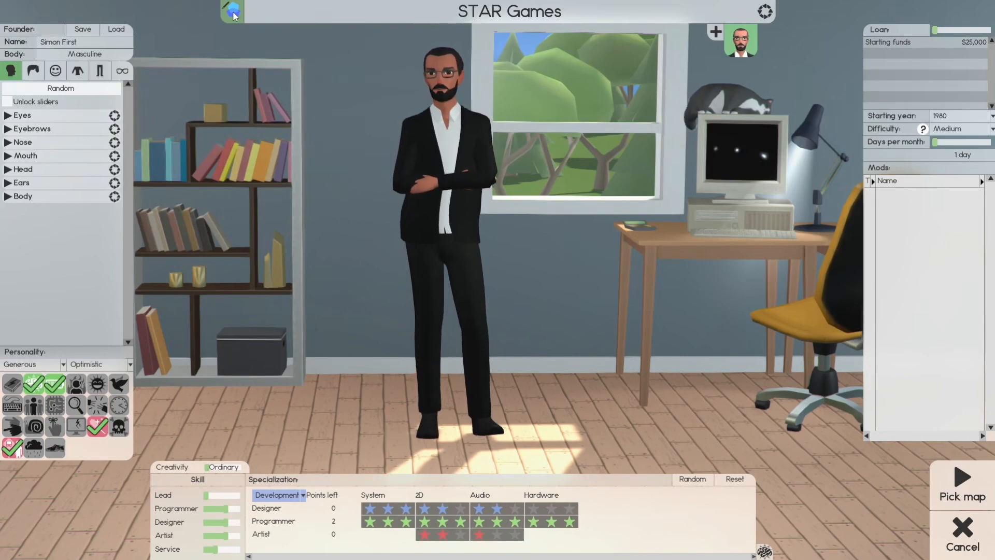
- Try three random logos, then switch to the Advanced node editor and clear its graph
{"action": "left_click", "coordinate": [231, 12]}
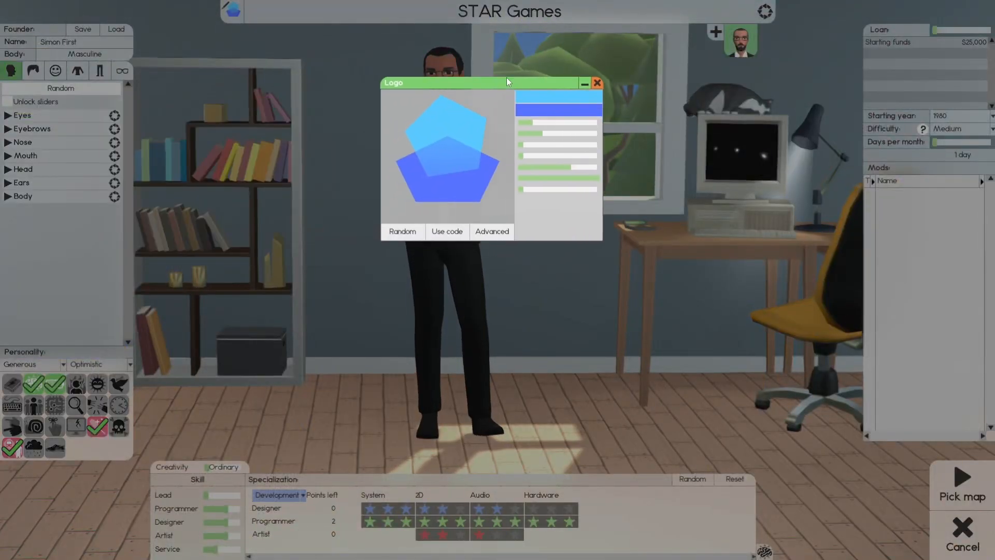
{"action": "left_click", "coordinate": [418, 230]}
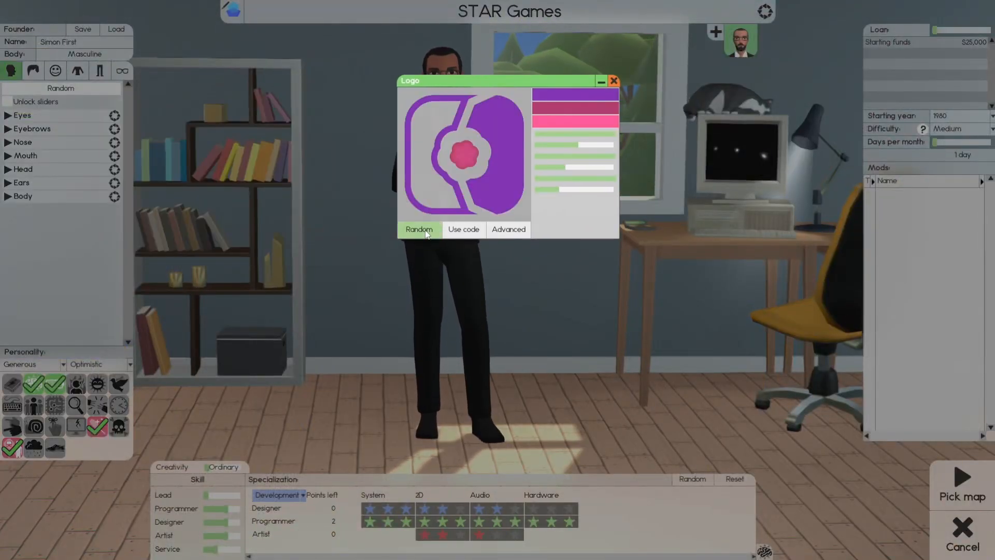
{"action": "left_click", "coordinate": [418, 229]}
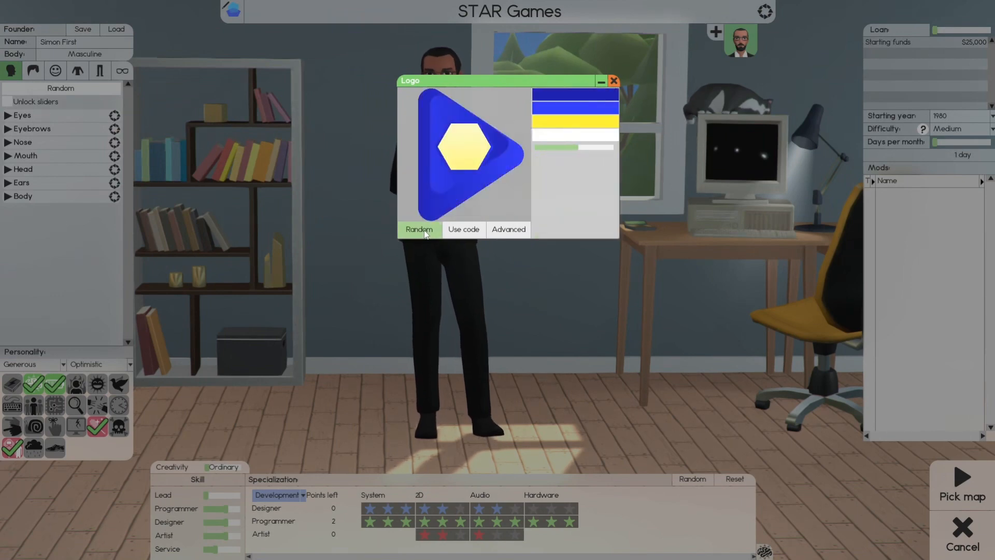
{"action": "left_click", "coordinate": [419, 229]}
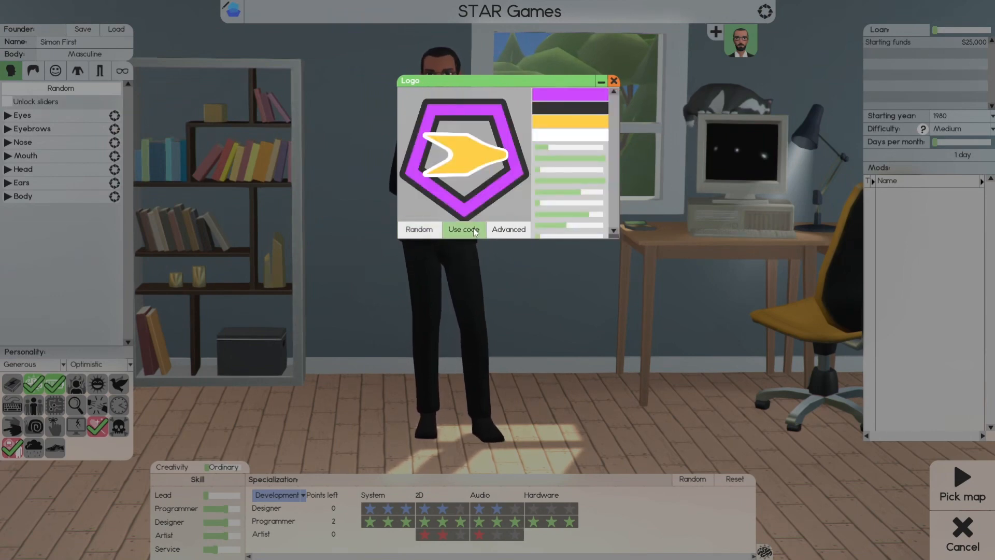
{"action": "left_click", "coordinate": [463, 229]}
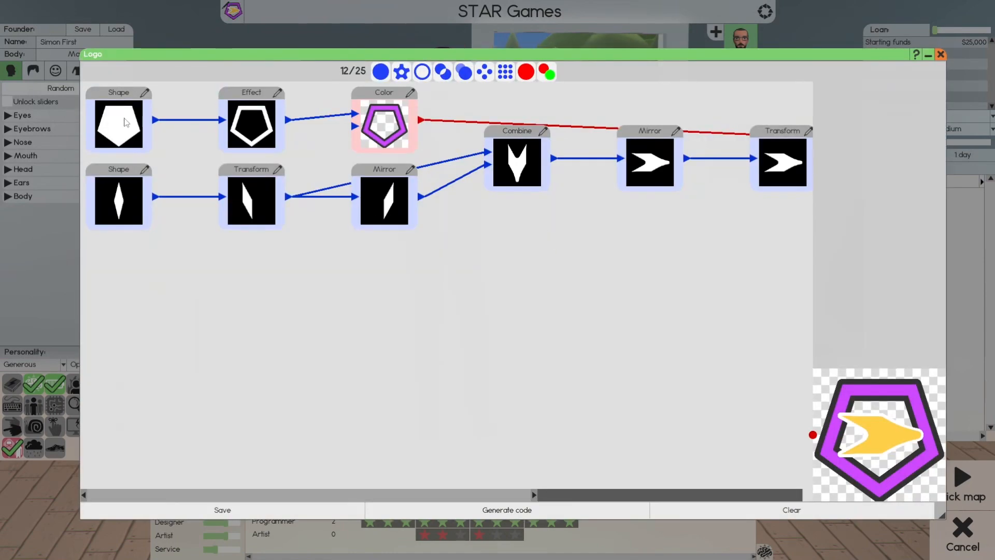
{"action": "left_click", "coordinate": [119, 124]}
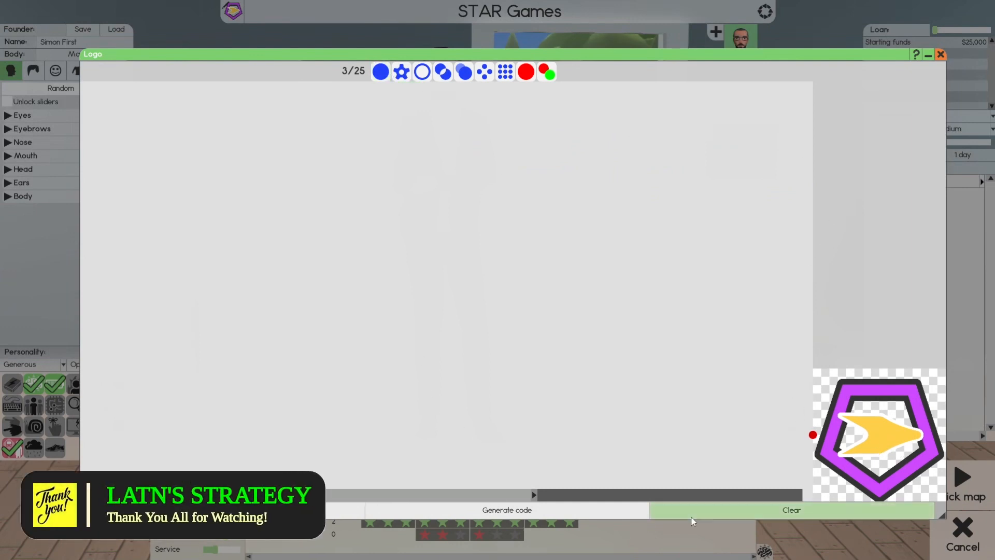
- Add two Shape nodes, an Effect, a Transform, two Color nodes and a Mix node
{"action": "left_click", "coordinate": [791, 509]}
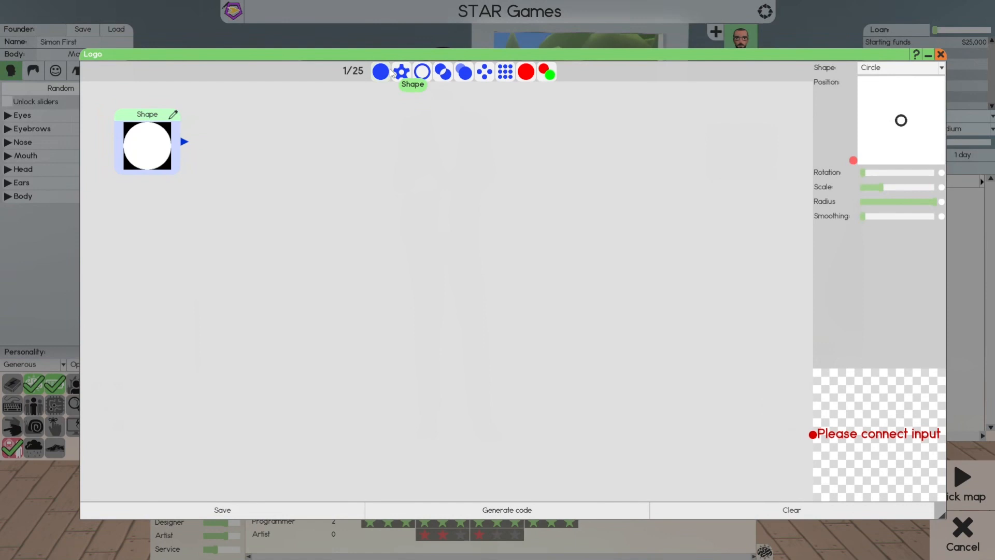
{"action": "left_click", "coordinate": [380, 71]}
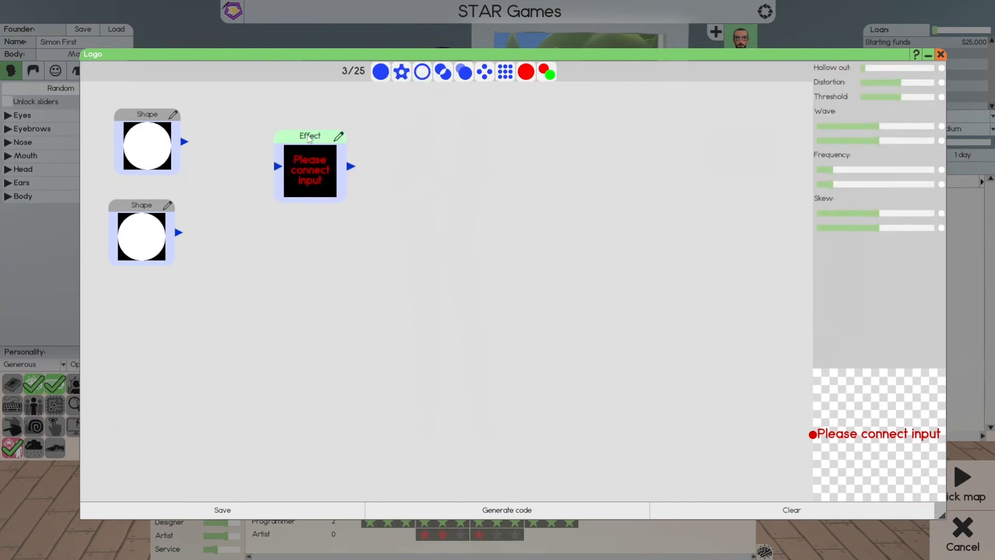
{"action": "left_click_drag", "start_coordinate": [311, 166], "coordinate": [274, 143]}
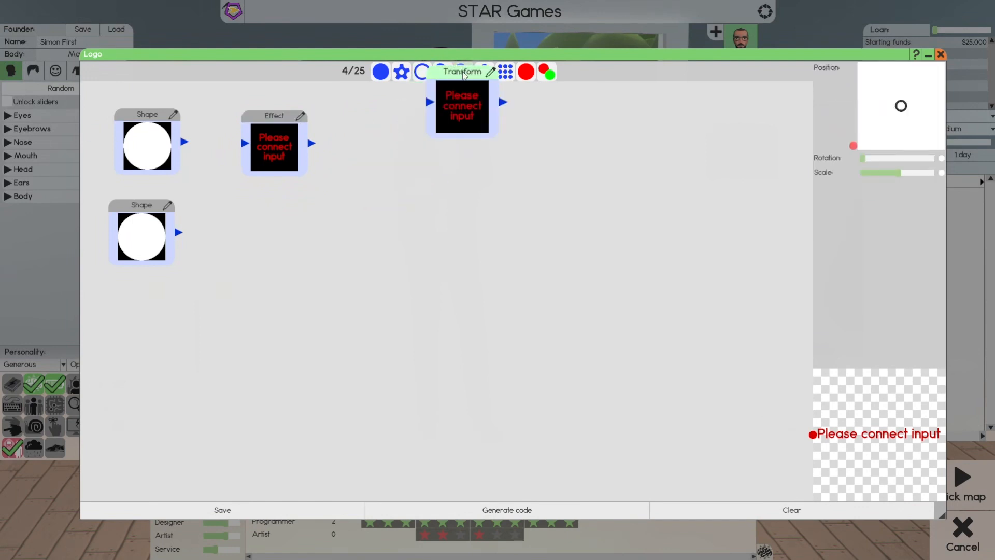
{"action": "left_click_drag", "start_coordinate": [462, 70], "coordinate": [273, 209]}
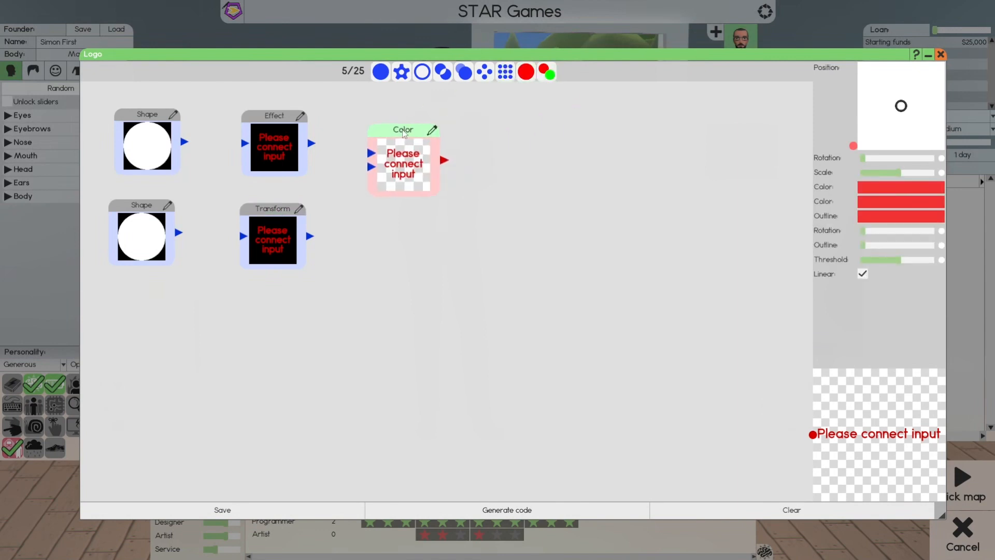
{"action": "left_click_drag", "start_coordinate": [403, 130], "coordinate": [427, 117]}
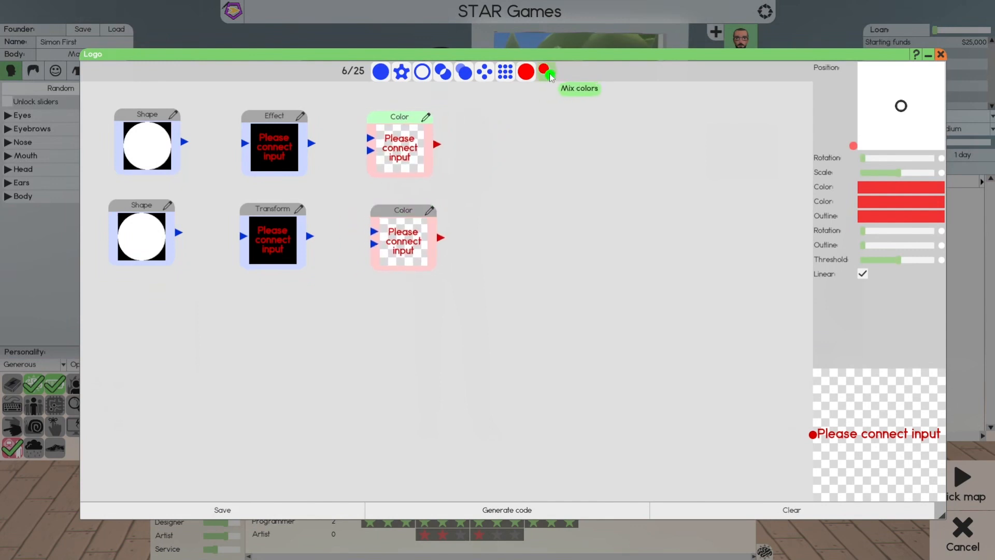
{"action": "left_click", "coordinate": [545, 71]}
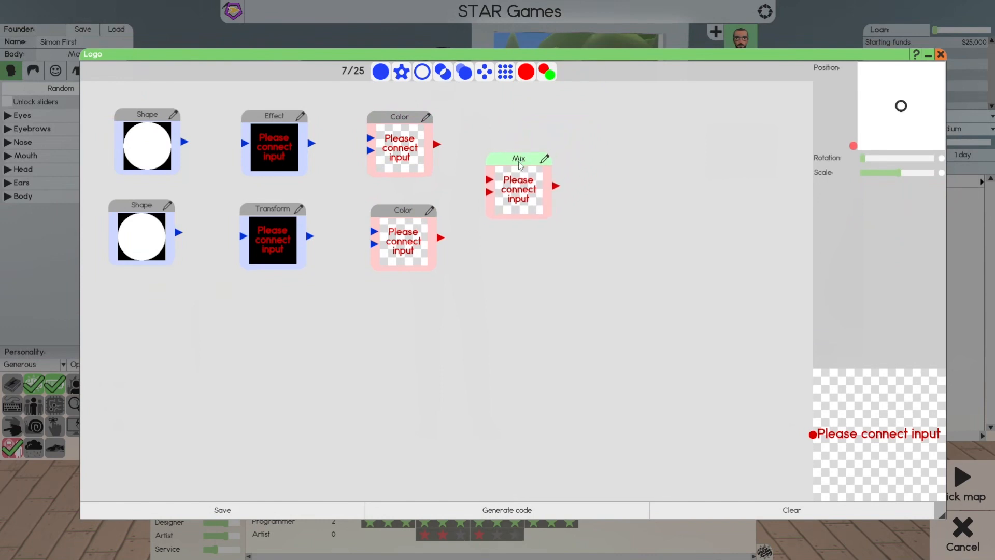
{"action": "mouse_move", "coordinate": [556, 186]}
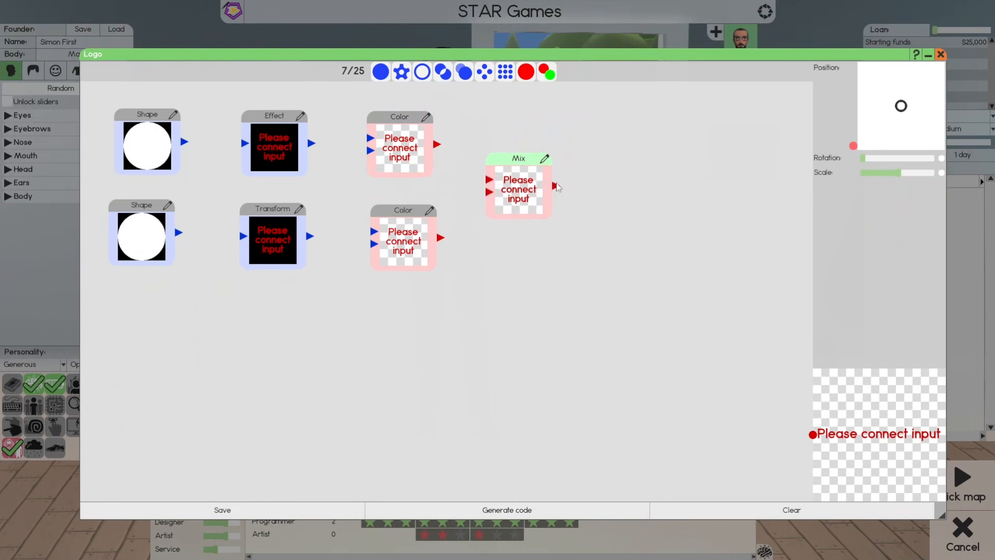
{"action": "mouse_move", "coordinate": [668, 315]}
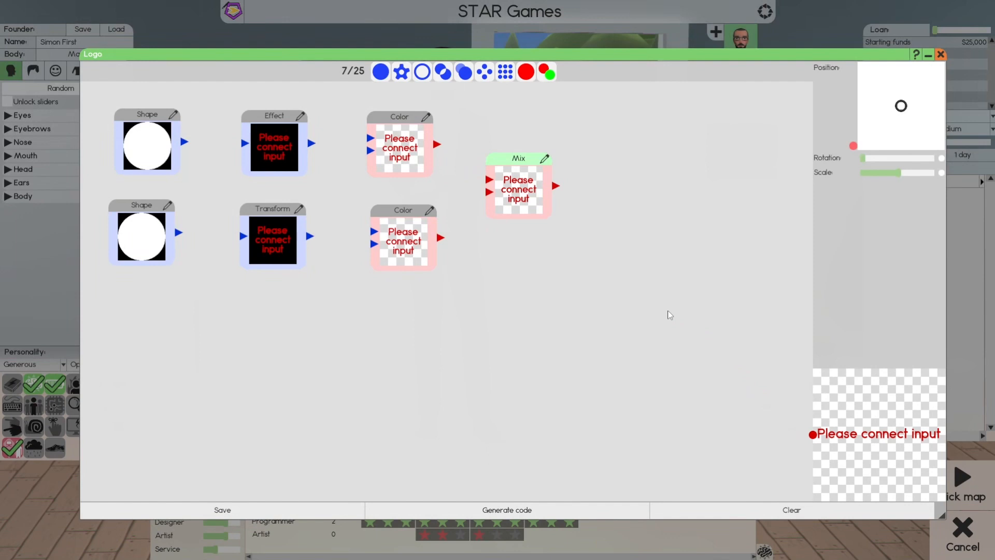
- Change the lower Shape node's type from circle to Star
{"action": "left_click", "coordinate": [132, 114]}
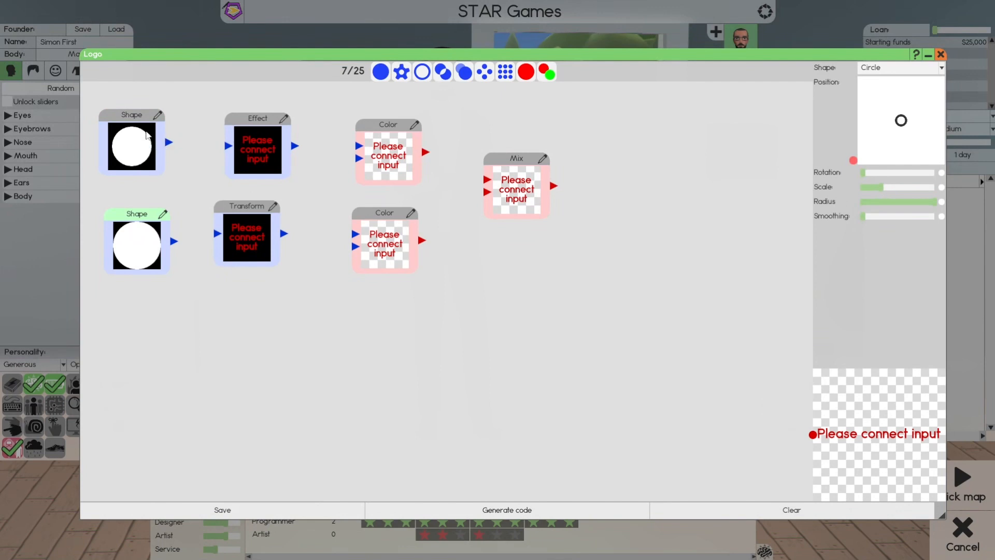
{"action": "mouse_move", "coordinate": [143, 256]}
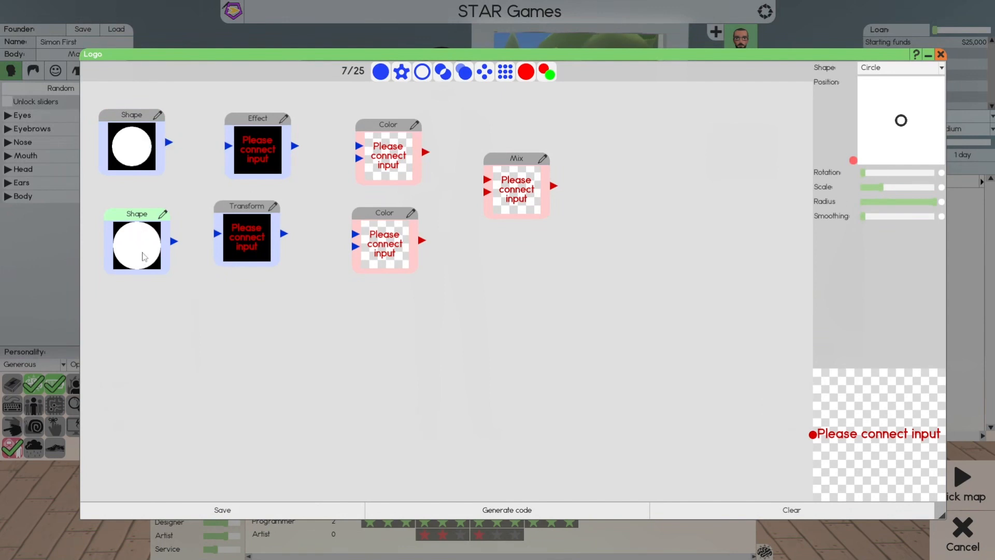
{"action": "left_click", "coordinate": [899, 68]}
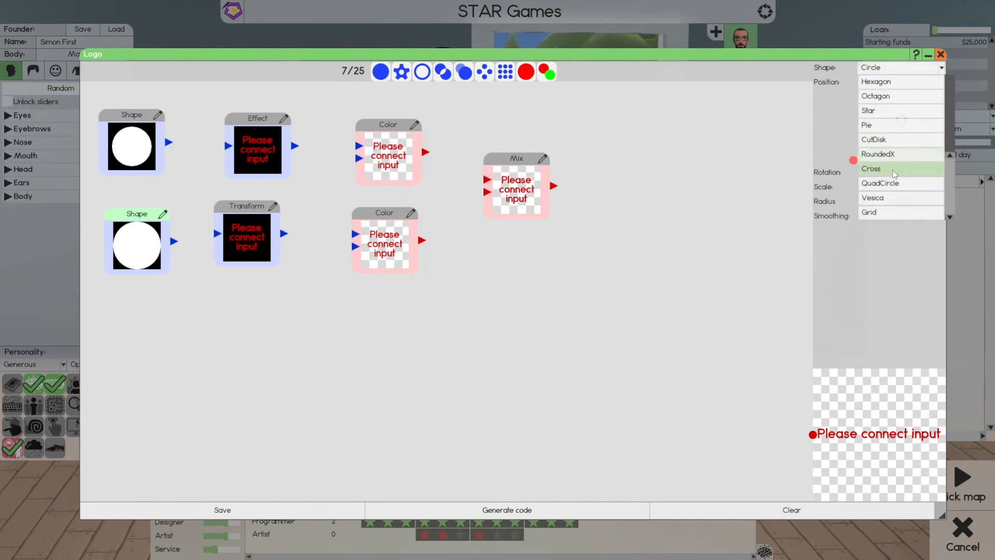
{"action": "left_click", "coordinate": [868, 110]}
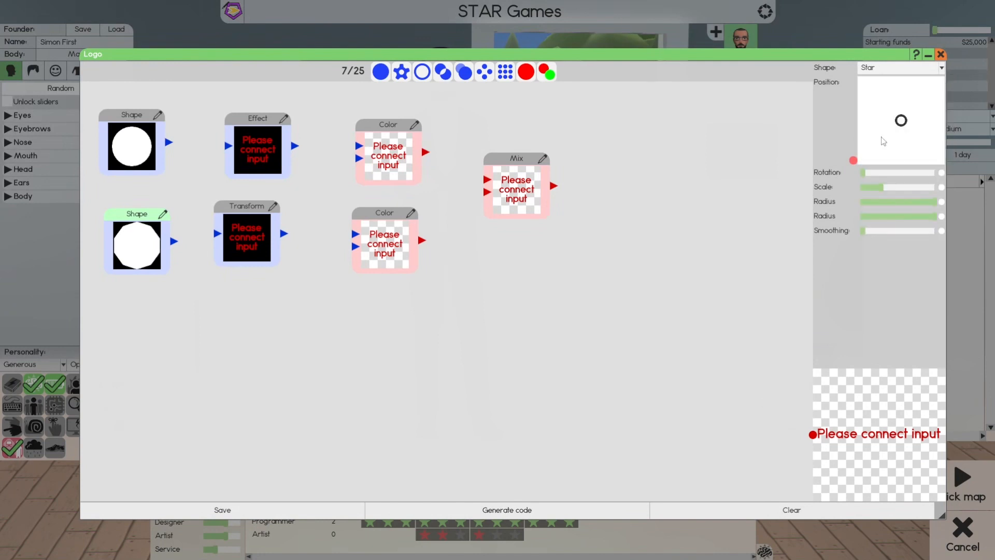
{"action": "mouse_move", "coordinate": [568, 283]}
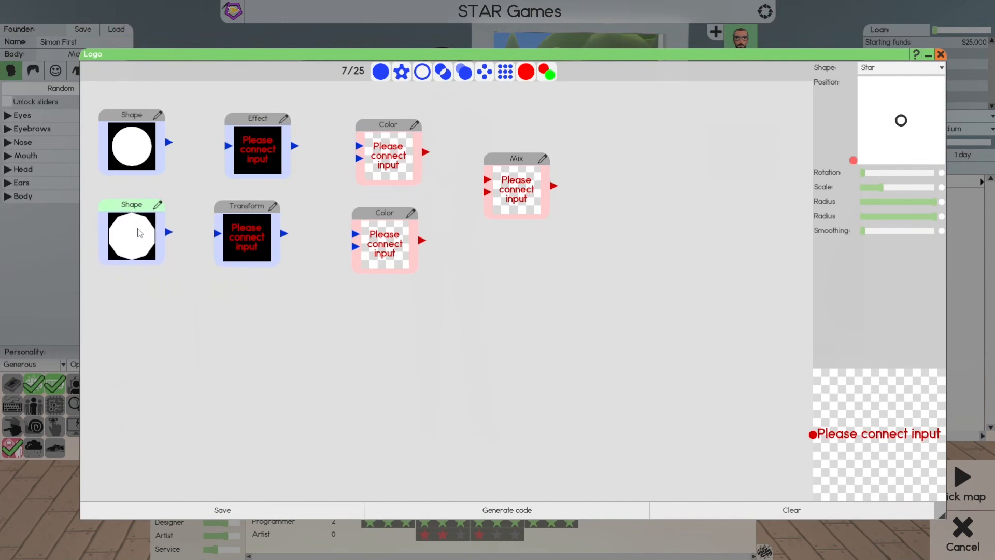
- Link the star into the Transform node and adjust its radii into five sharp points
{"action": "left_click_drag", "start_coordinate": [167, 232], "coordinate": [190, 235]}
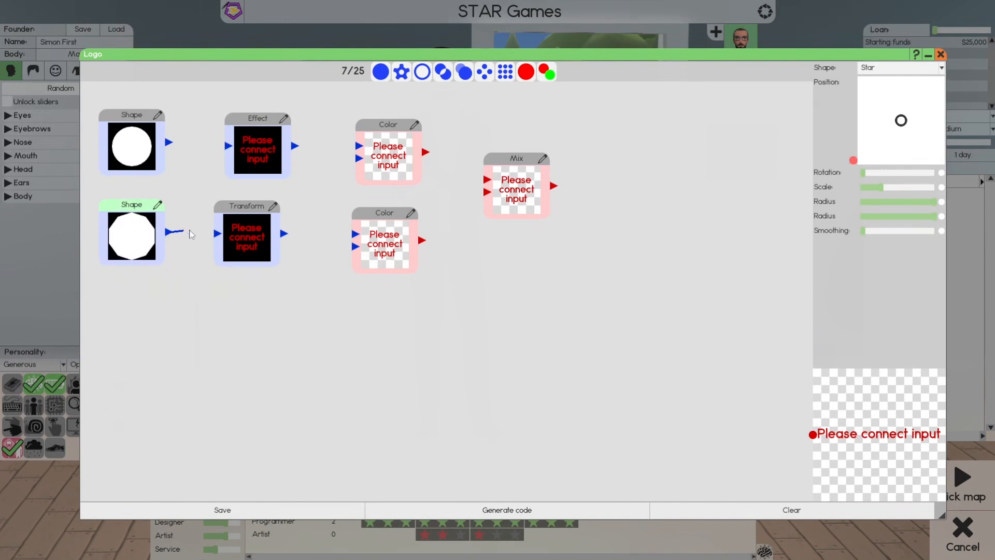
{"action": "left_click_drag", "start_coordinate": [170, 232], "coordinate": [229, 234]}
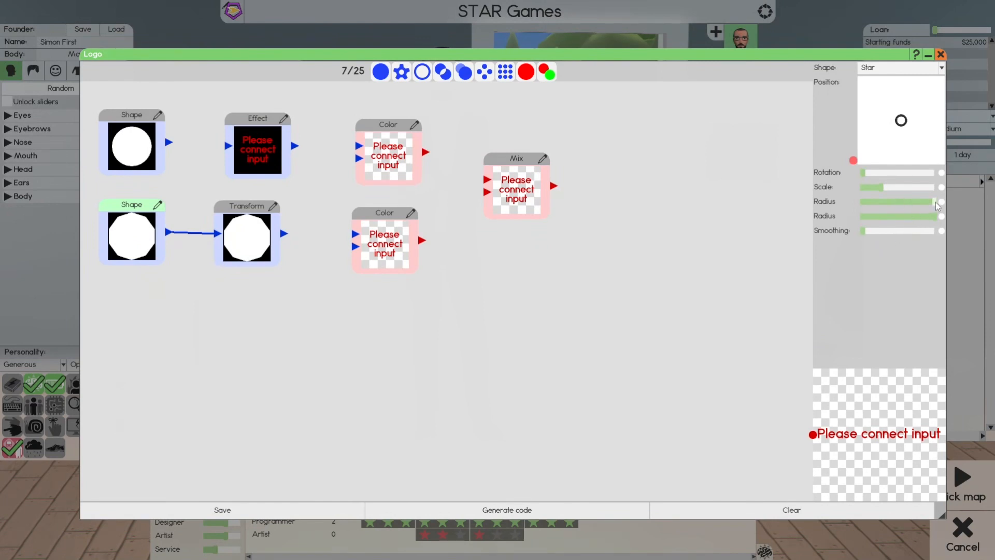
{"action": "left_click_drag", "start_coordinate": [939, 201], "coordinate": [932, 202]}
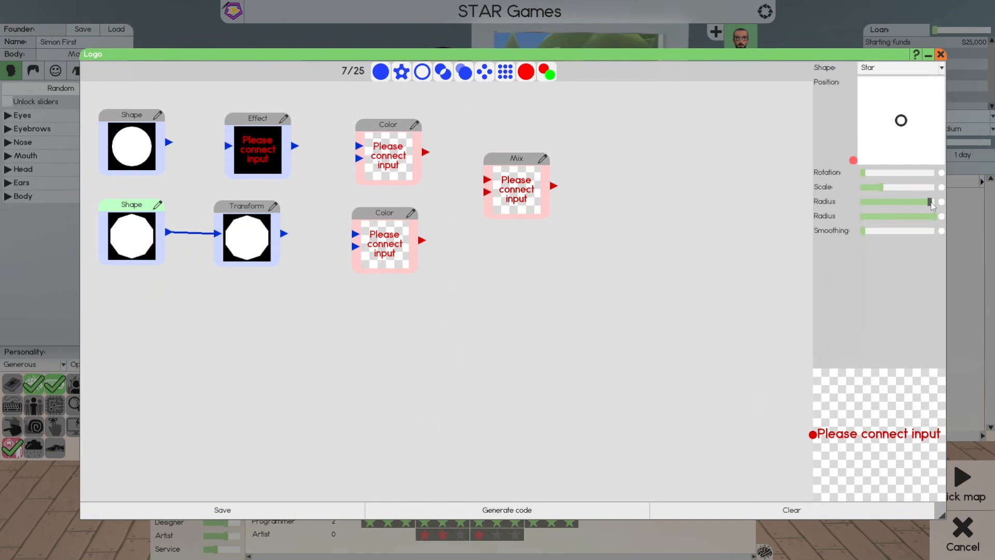
{"action": "left_click_drag", "start_coordinate": [933, 201], "coordinate": [920, 202]}
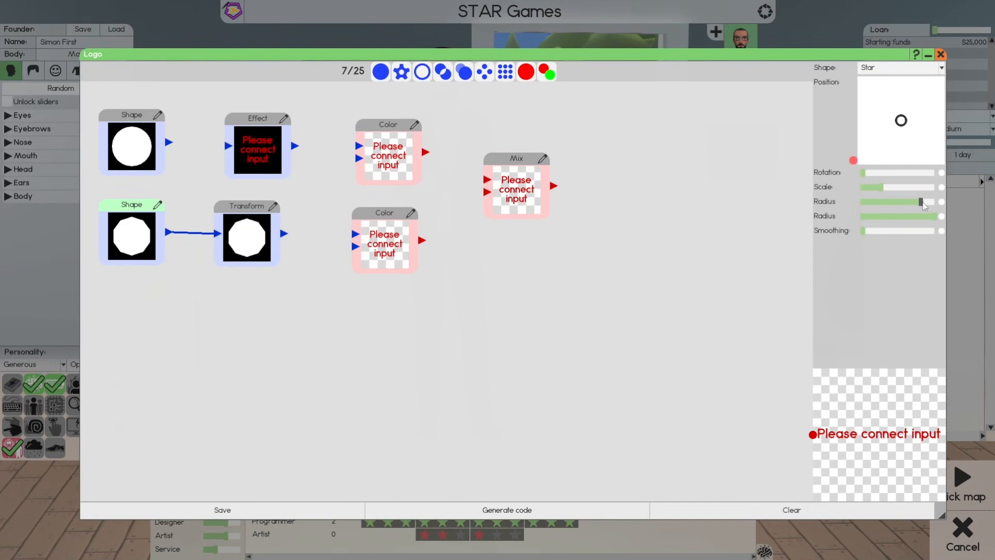
{"action": "left_click_drag", "start_coordinate": [926, 201], "coordinate": [925, 202]}
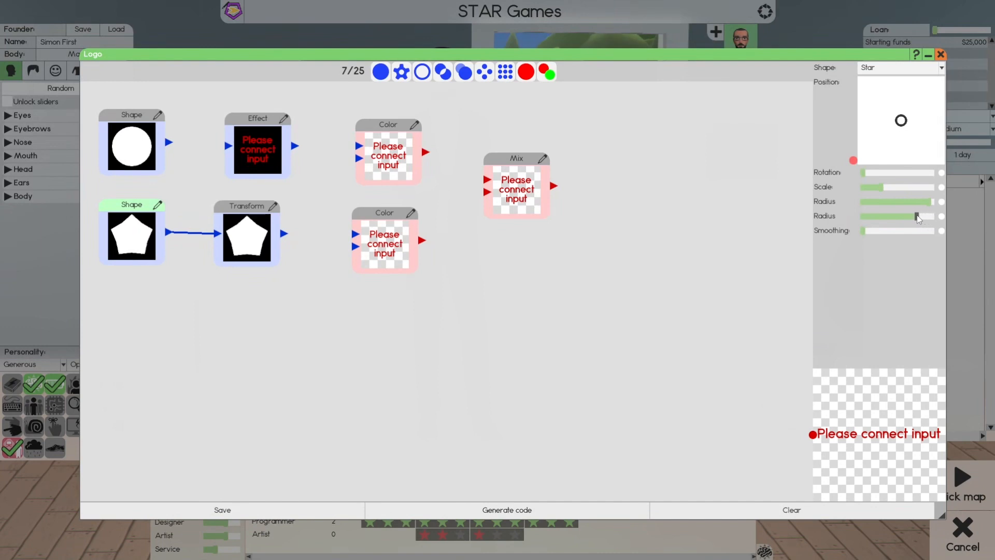
{"action": "left_click_drag", "start_coordinate": [939, 215], "coordinate": [908, 215]}
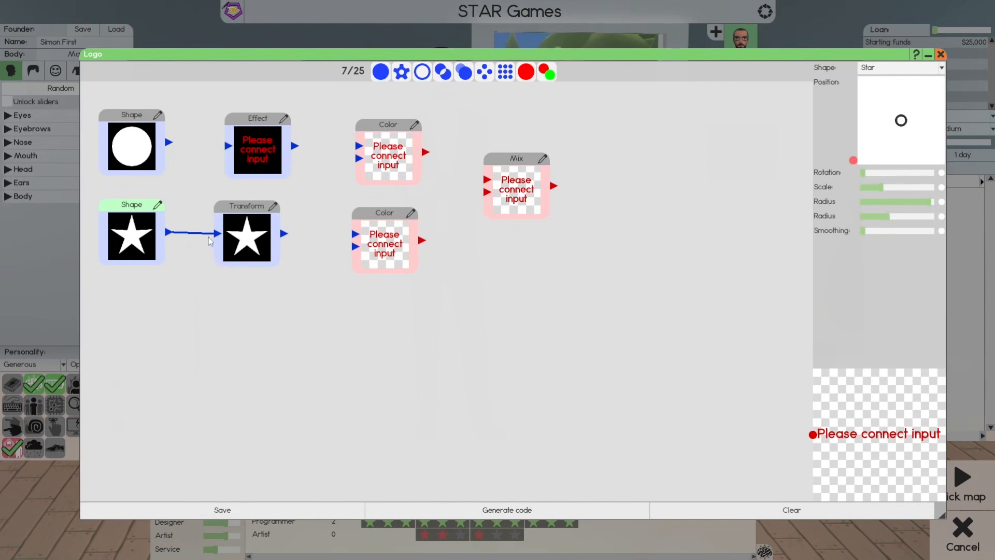
{"action": "mouse_move", "coordinate": [672, 220]}
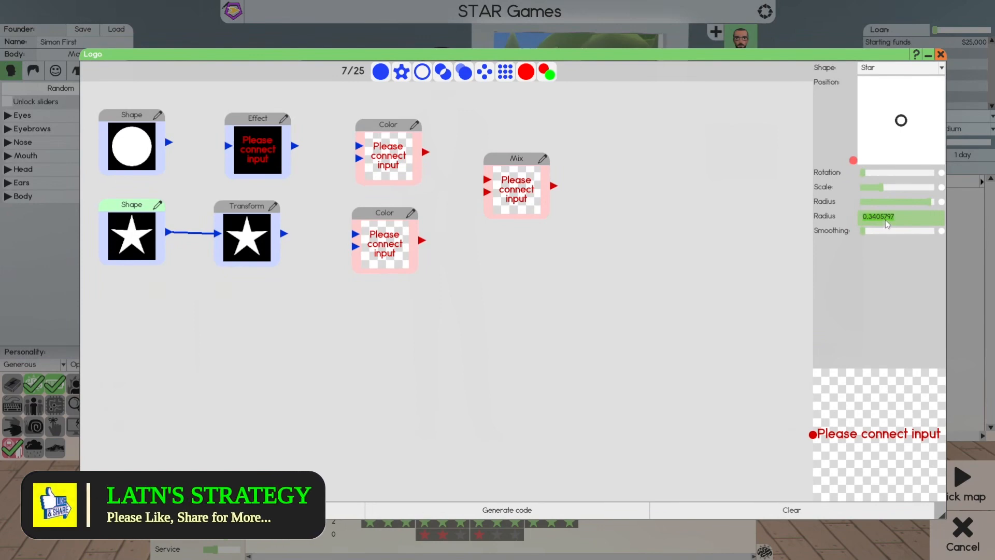
{"action": "mouse_move", "coordinate": [888, 226]}
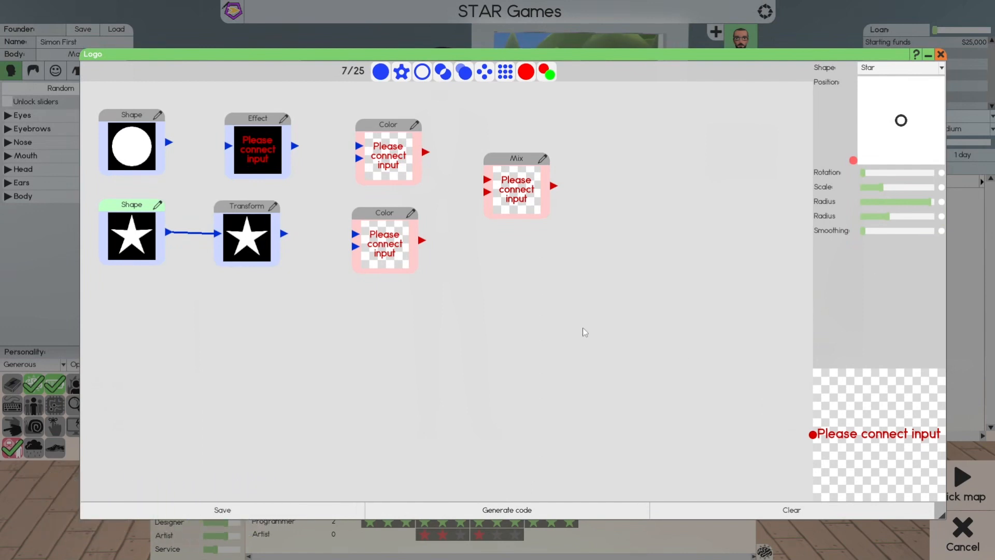
{"action": "mouse_move", "coordinate": [254, 240]}
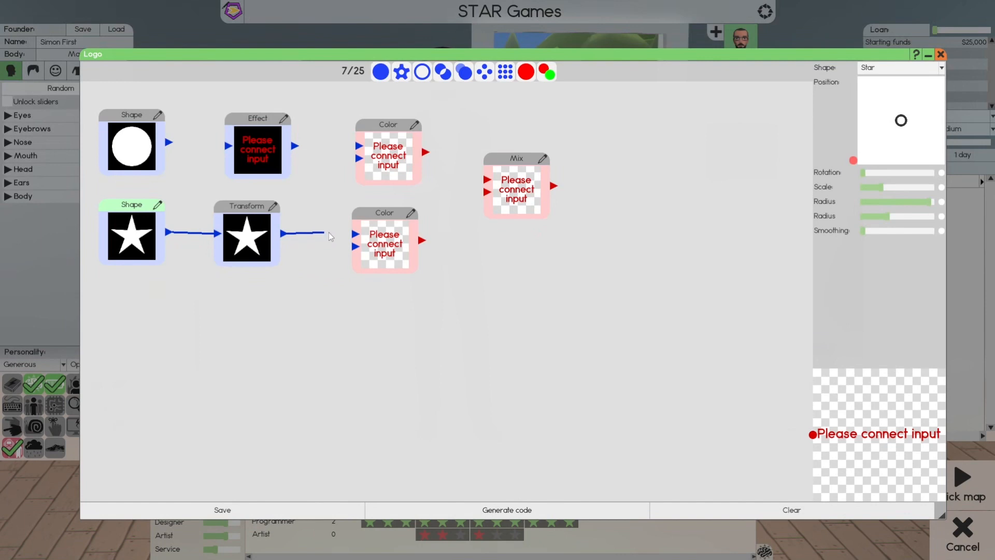
- Wire Transform to Color, Color to Mix, Mix to output, and lower the Effect threshold
{"action": "left_click_drag", "start_coordinate": [303, 234], "coordinate": [353, 241]}
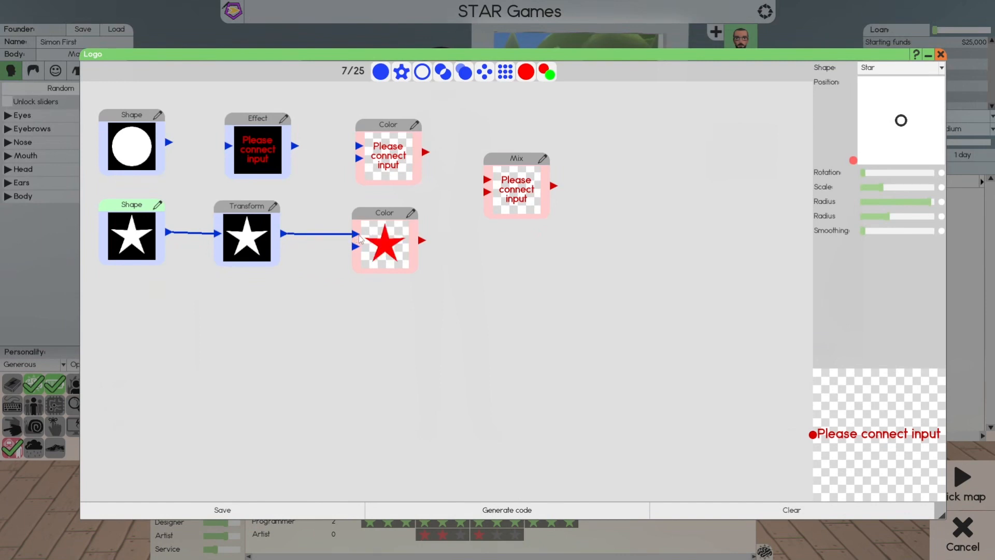
{"action": "mouse_move", "coordinate": [425, 243]}
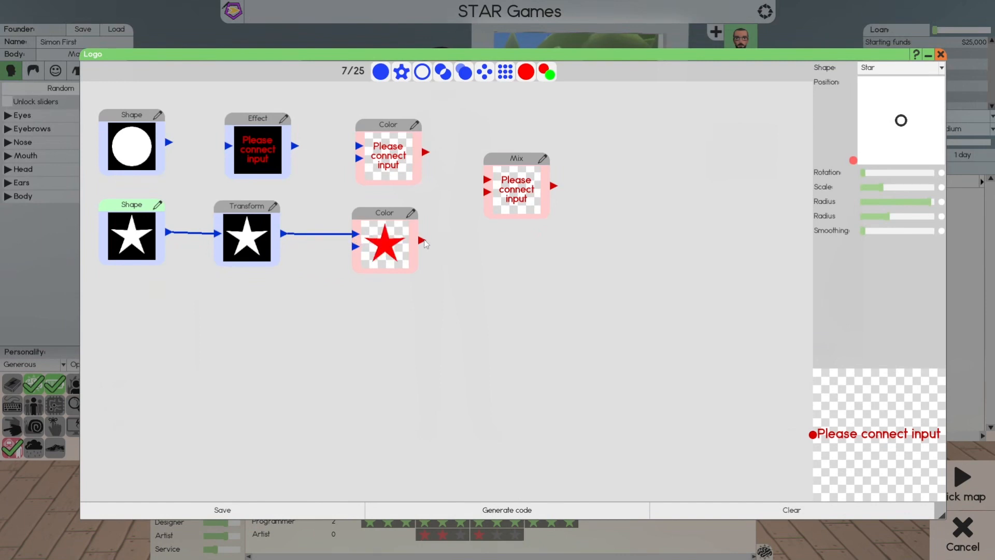
{"action": "left_click_drag", "start_coordinate": [425, 242], "coordinate": [485, 193]}
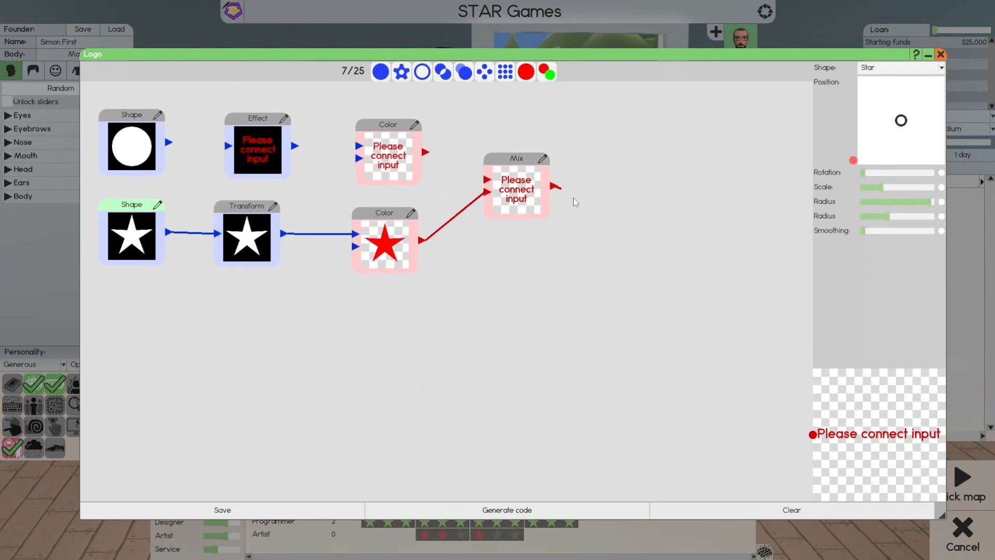
{"action": "left_click_drag", "start_coordinate": [557, 187], "coordinate": [815, 435]}
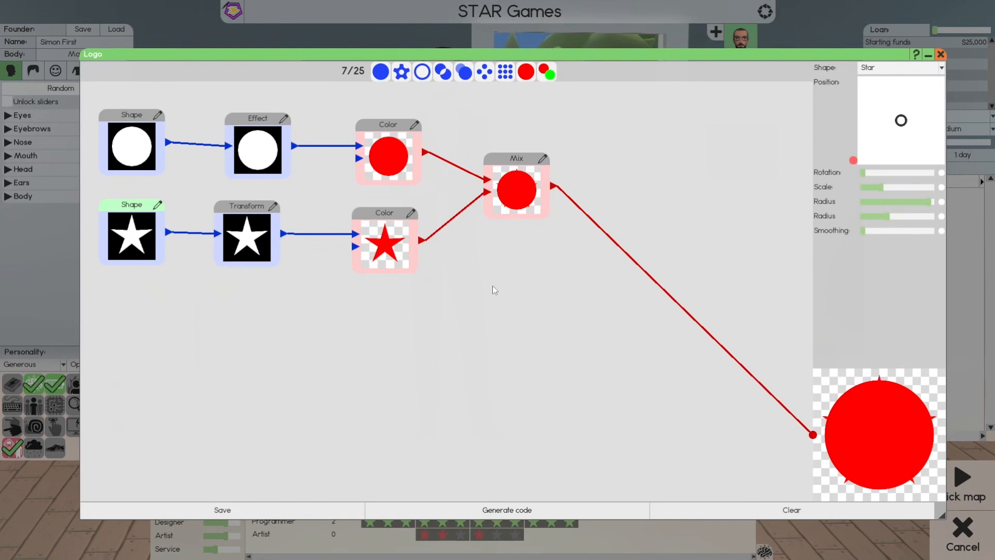
{"action": "mouse_move", "coordinate": [127, 139]}
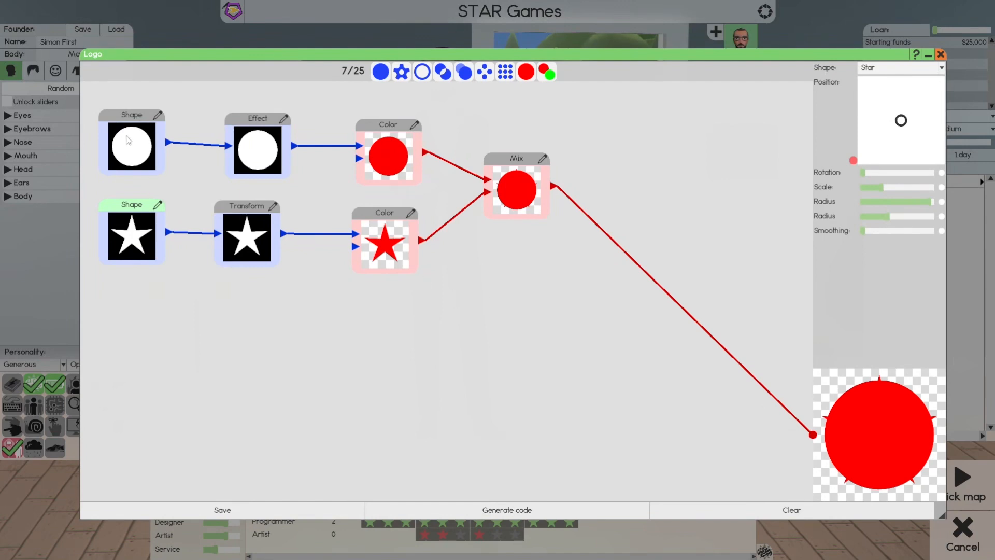
{"action": "mouse_move", "coordinate": [135, 232]}
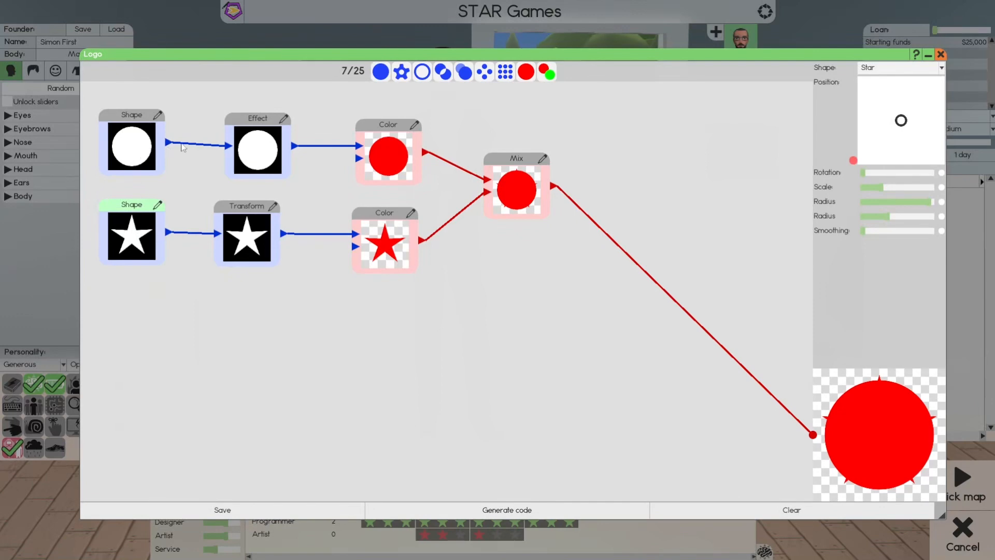
{"action": "mouse_move", "coordinate": [258, 151]}
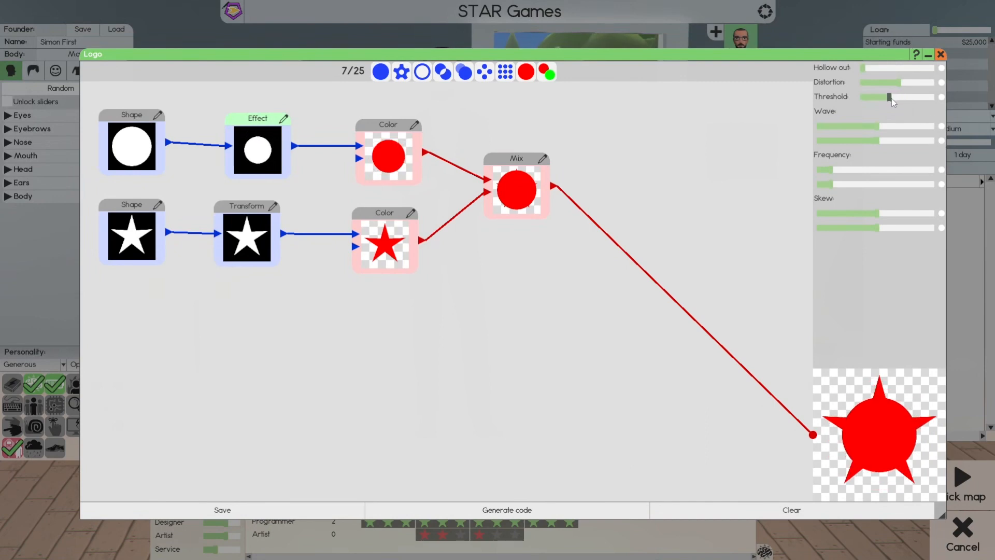
{"action": "left_click_drag", "start_coordinate": [888, 96], "coordinate": [868, 96]}
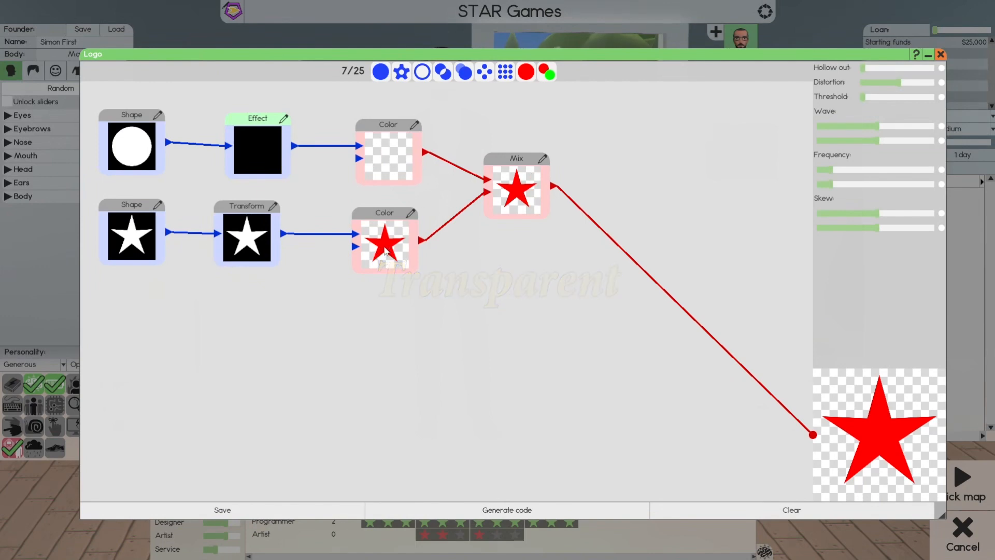
- Set the star's Color node gradient from dark green to light green
{"action": "left_click", "coordinate": [384, 244]}
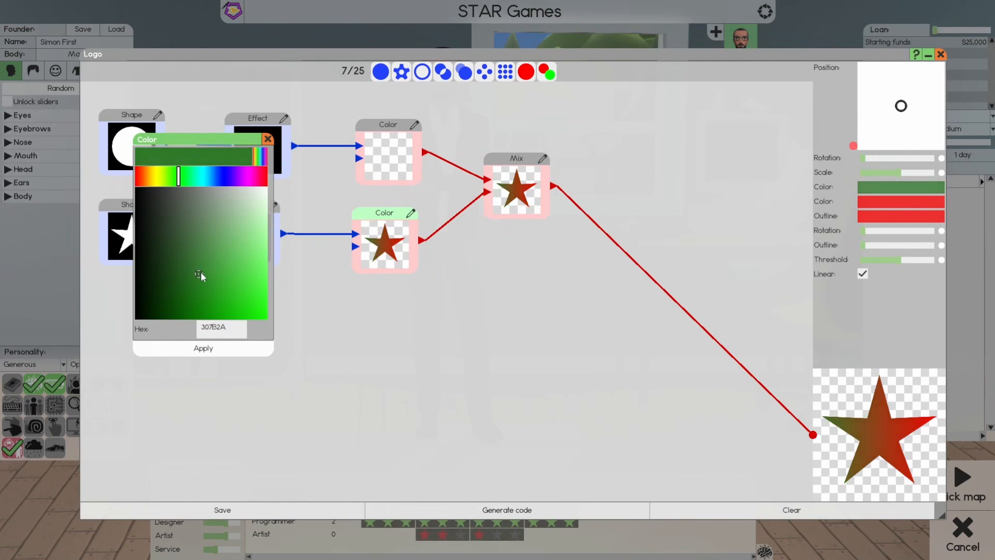
{"action": "left_click", "coordinate": [202, 237]}
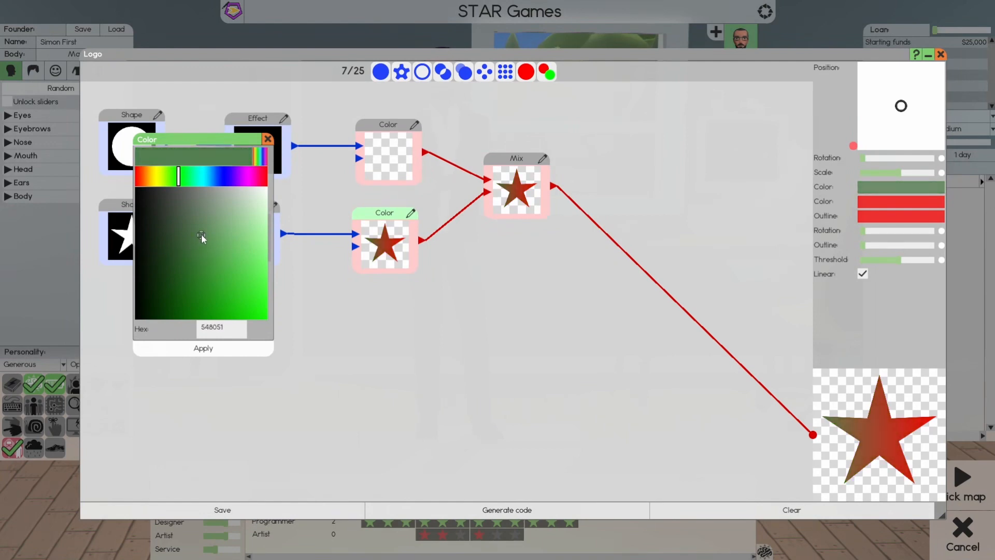
{"action": "left_click", "coordinate": [184, 255]}
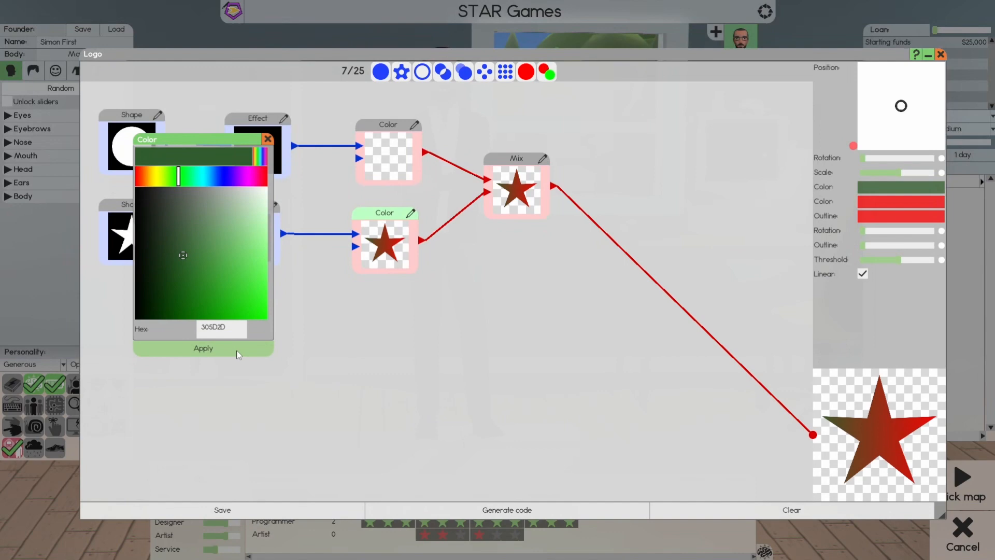
{"action": "left_click", "coordinate": [203, 348]}
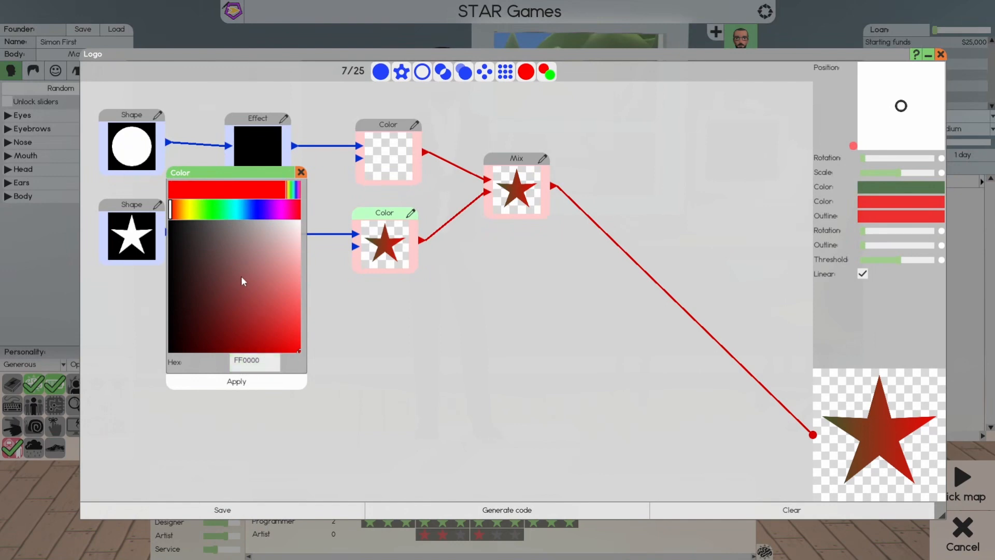
{"action": "left_click", "coordinate": [212, 209]}
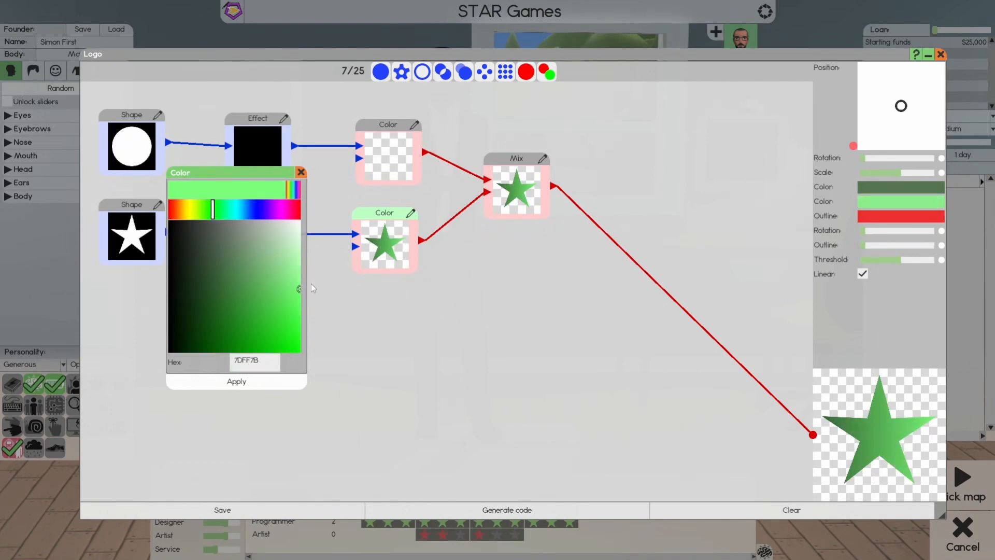
{"action": "left_click", "coordinate": [278, 282]}
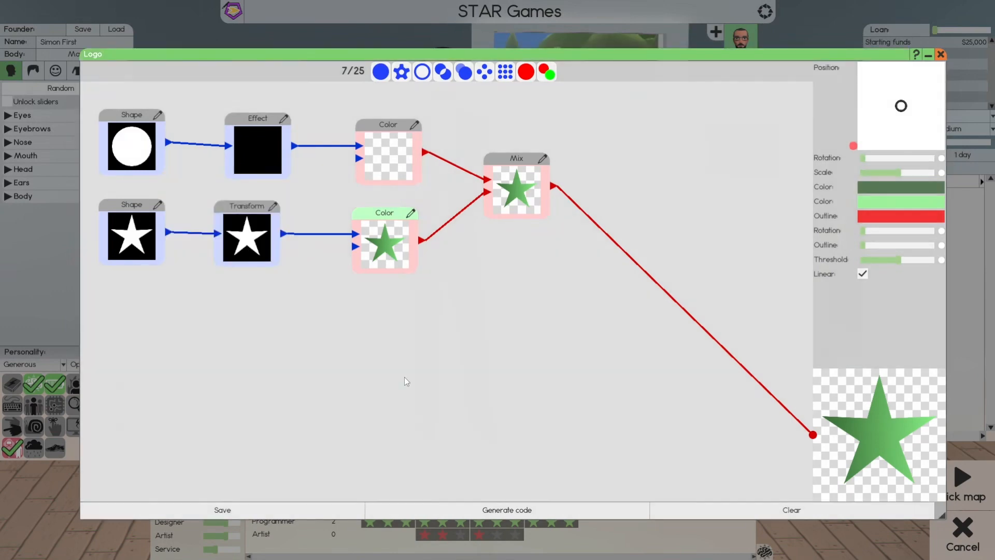
{"action": "mouse_move", "coordinate": [479, 238]}
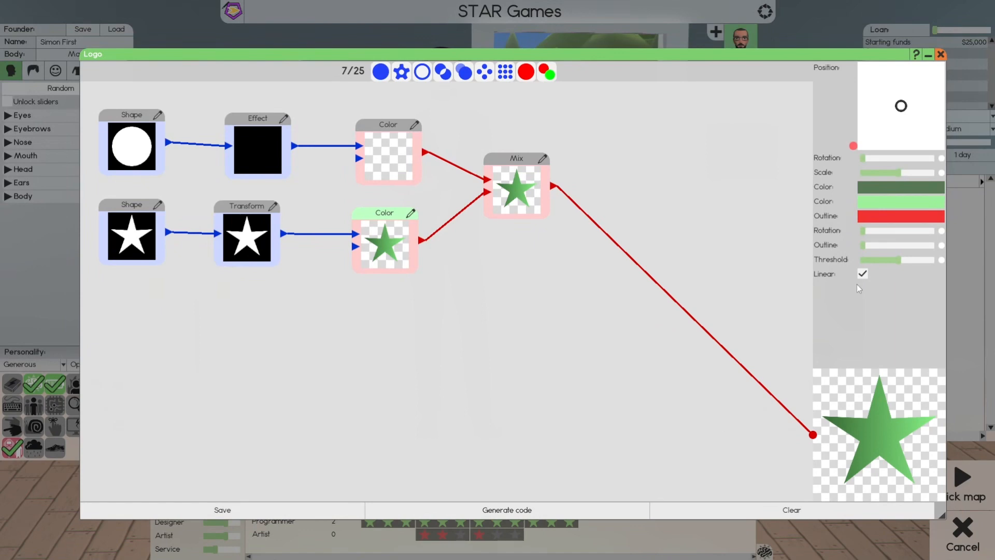
- Toggle the star gradient to radial and back to linear, then move the Mix node lower
{"action": "left_click", "coordinate": [863, 273]}
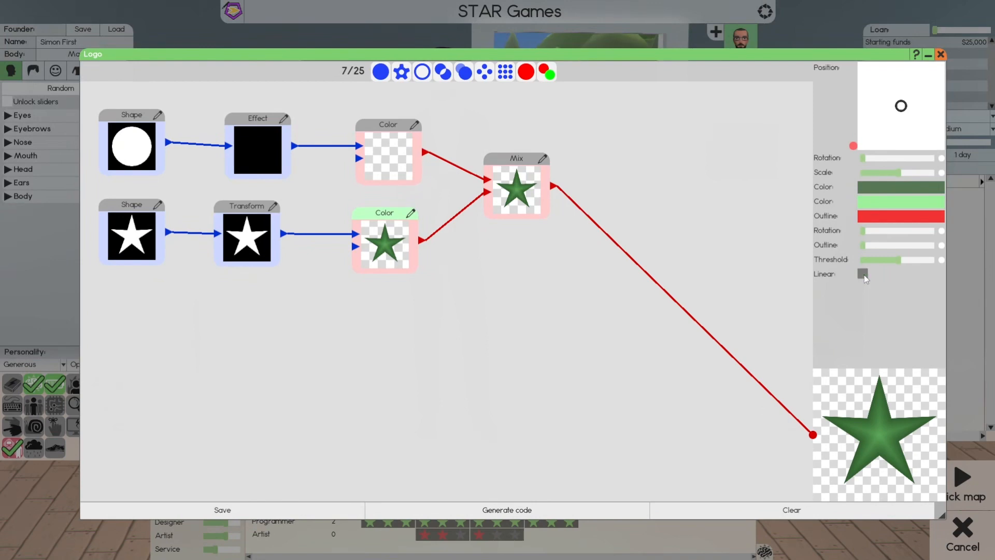
{"action": "left_click", "coordinate": [862, 273]}
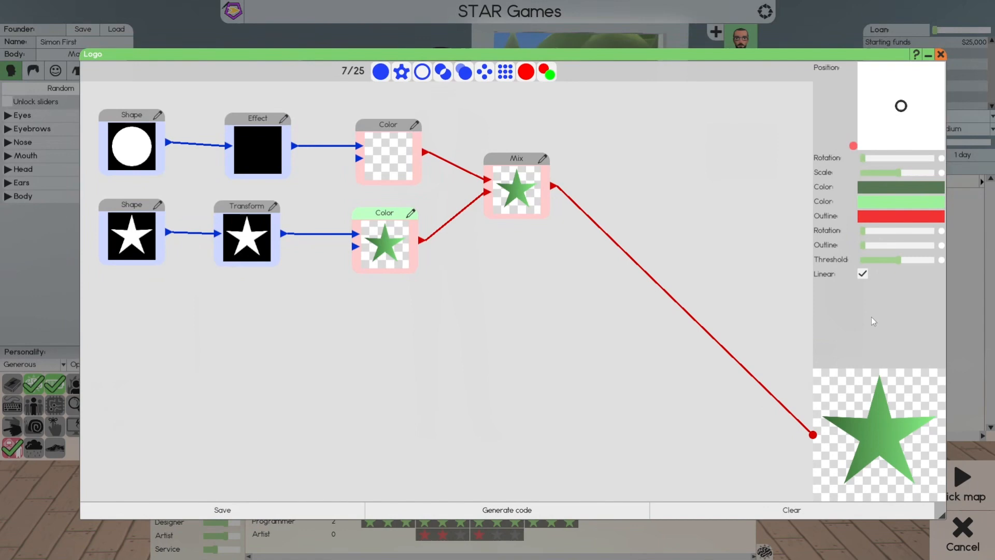
{"action": "mouse_move", "coordinate": [533, 161]}
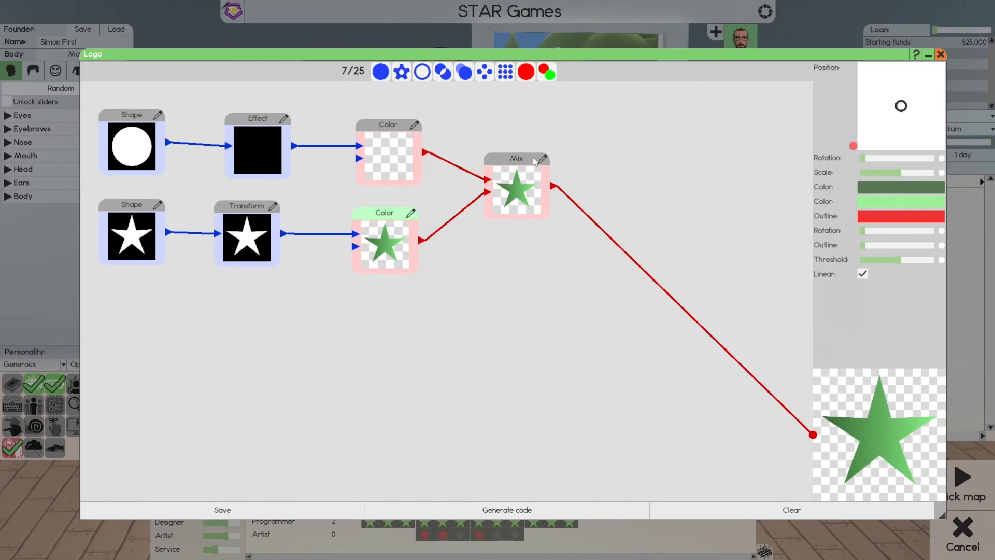
{"action": "left_click_drag", "start_coordinate": [516, 159], "coordinate": [537, 176]}
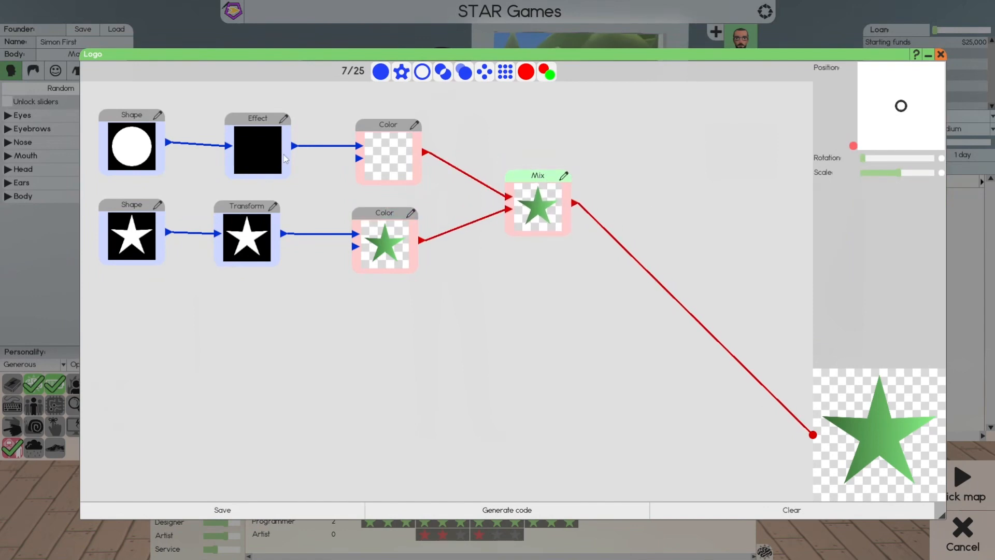
{"action": "mouse_move", "coordinate": [925, 372]}
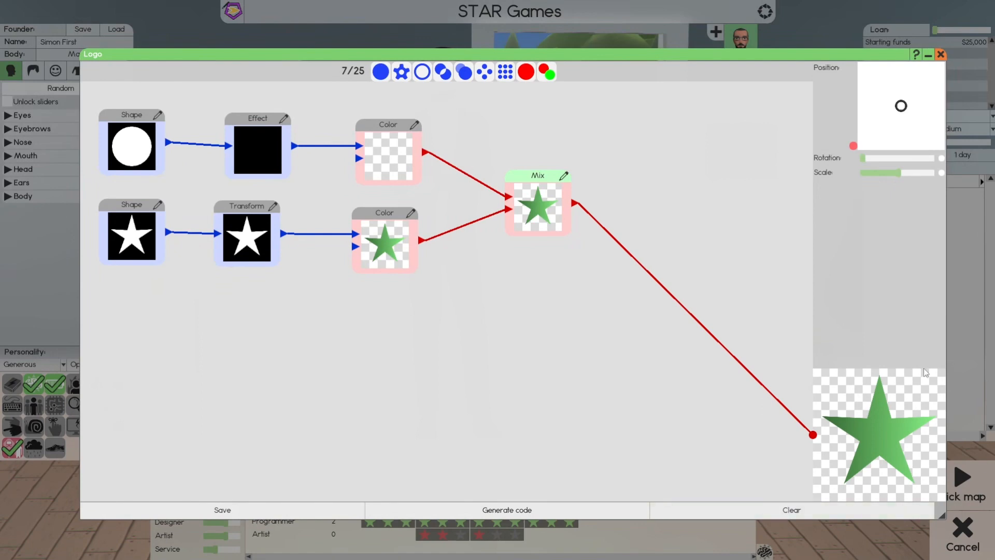
{"action": "mouse_move", "coordinate": [384, 246]}
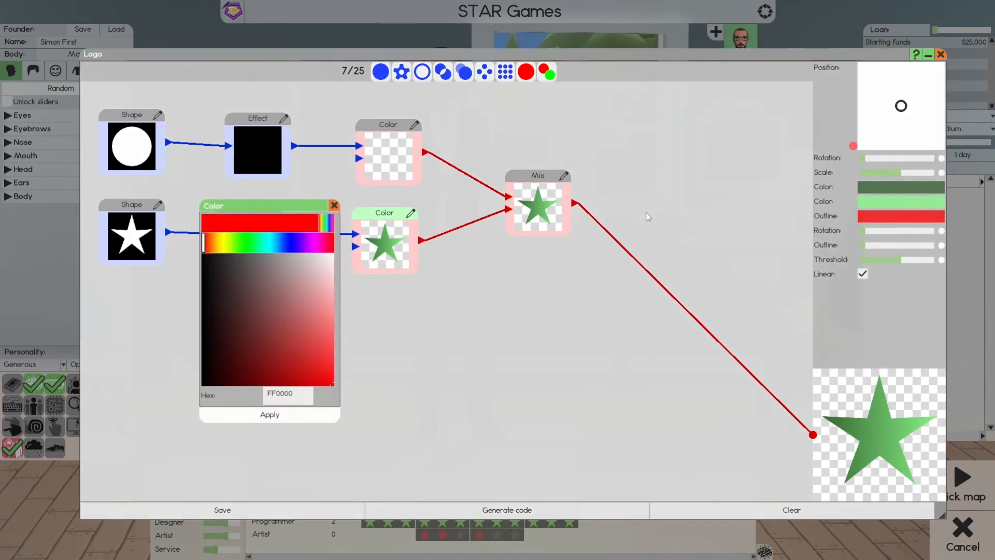
- Give the star a grey outline, then switch the gradient to radial and back to linear
{"action": "left_click", "coordinate": [270, 258]}
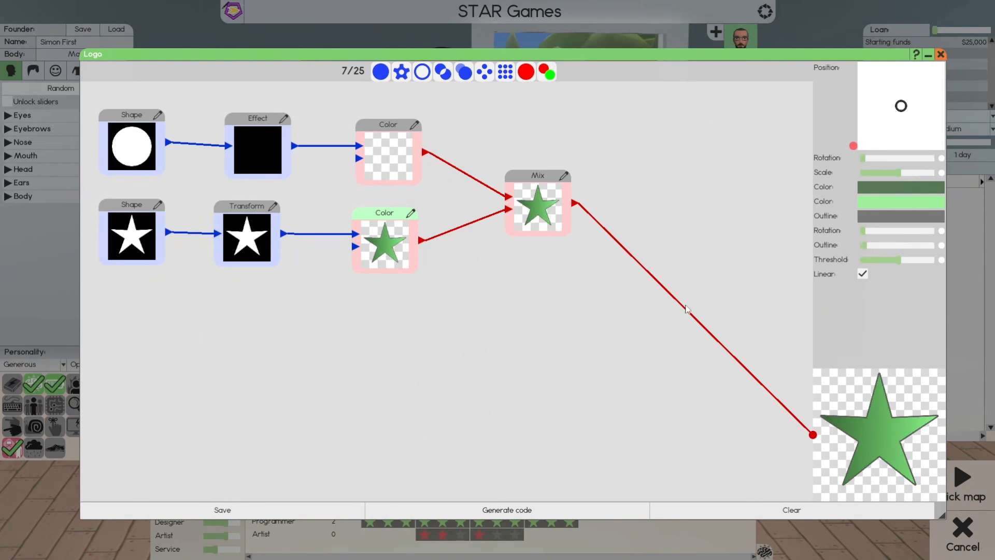
{"action": "mouse_move", "coordinate": [467, 337]}
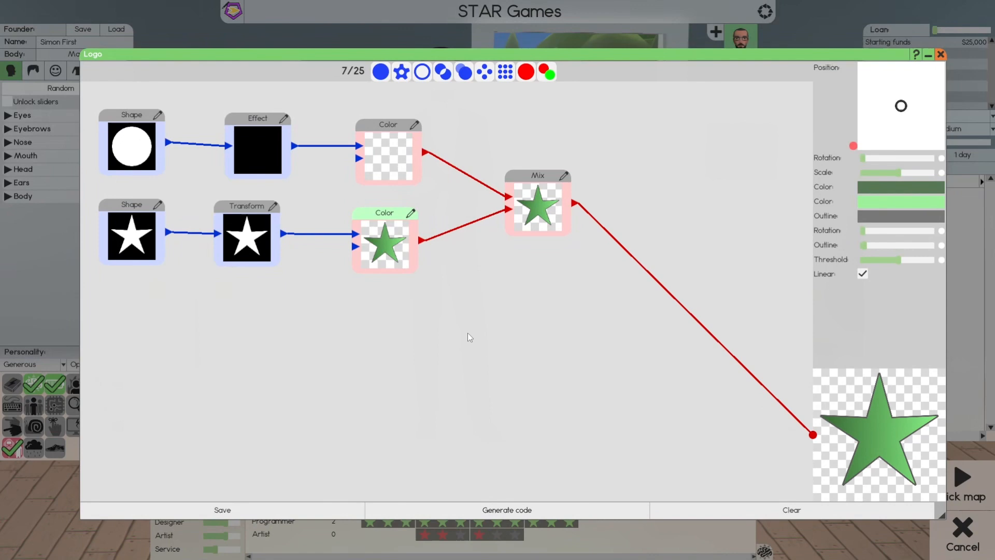
{"action": "mouse_move", "coordinate": [636, 247]}
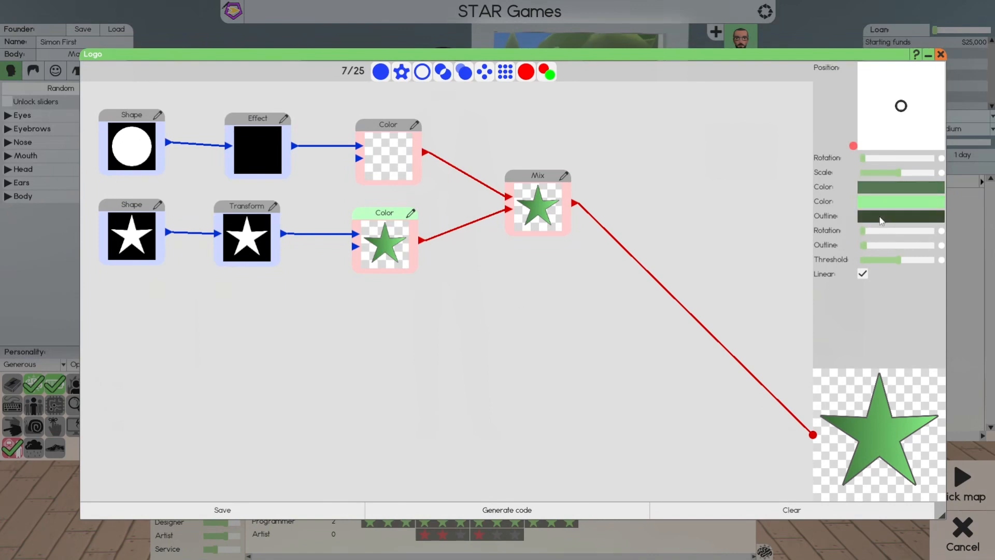
{"action": "left_click", "coordinate": [901, 215]}
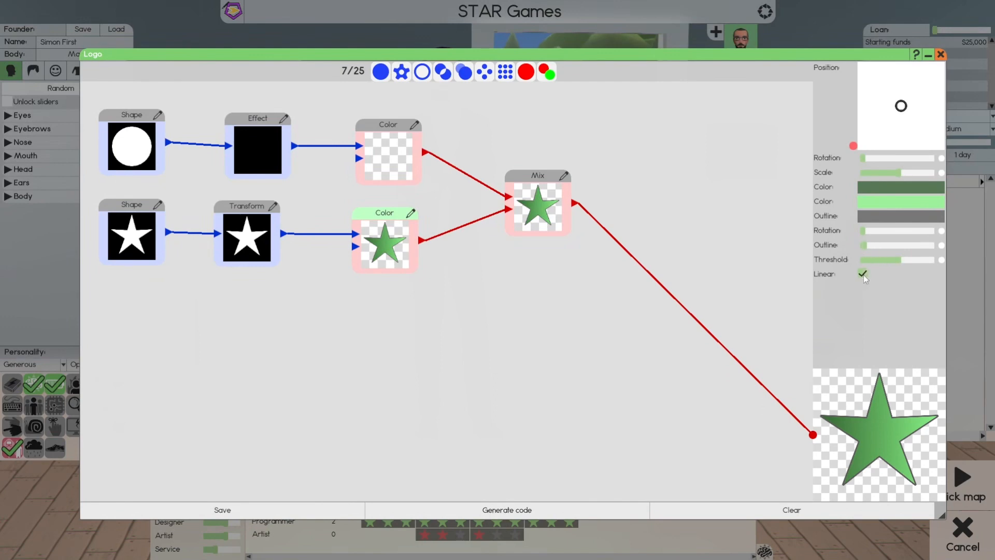
{"action": "left_click", "coordinate": [863, 274]}
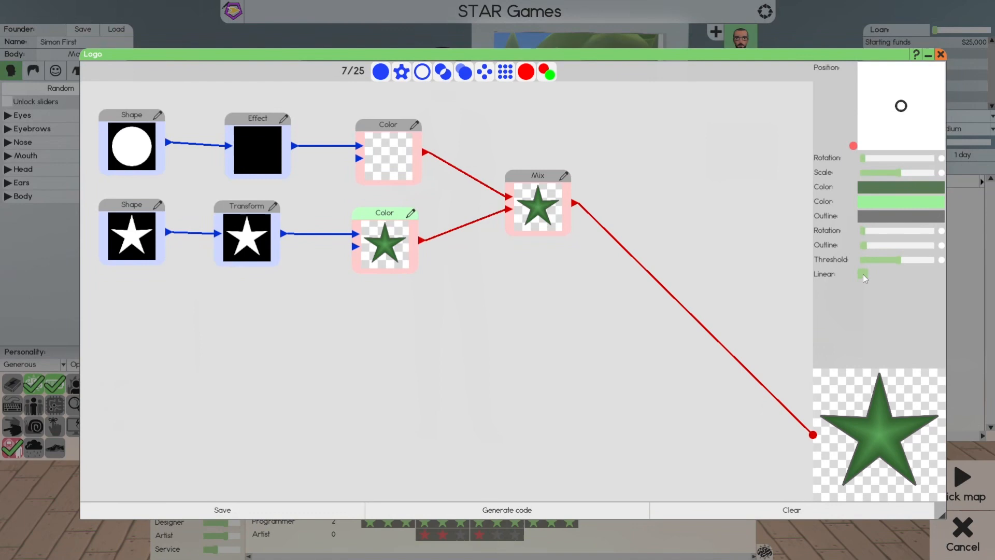
{"action": "left_click", "coordinate": [863, 273]}
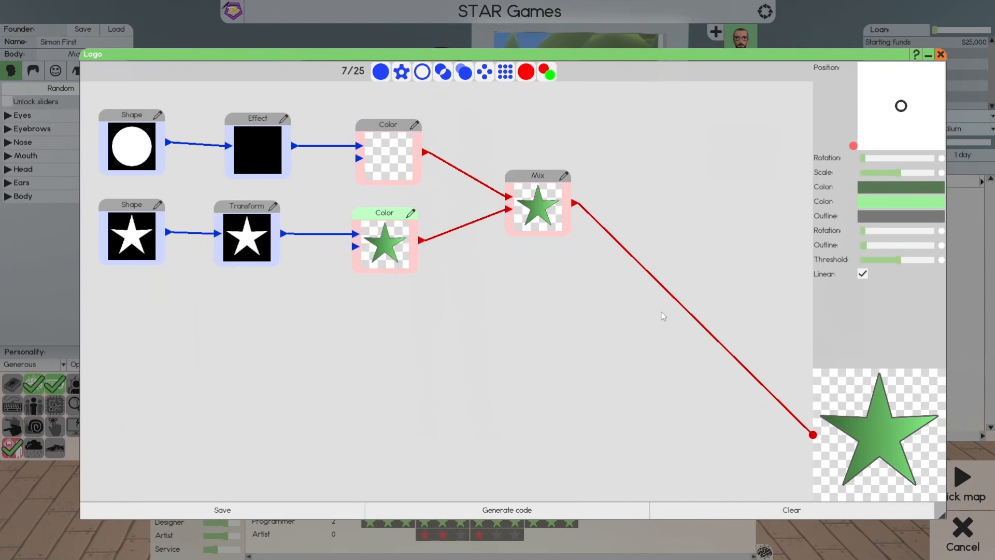
{"action": "mouse_move", "coordinate": [170, 453]}
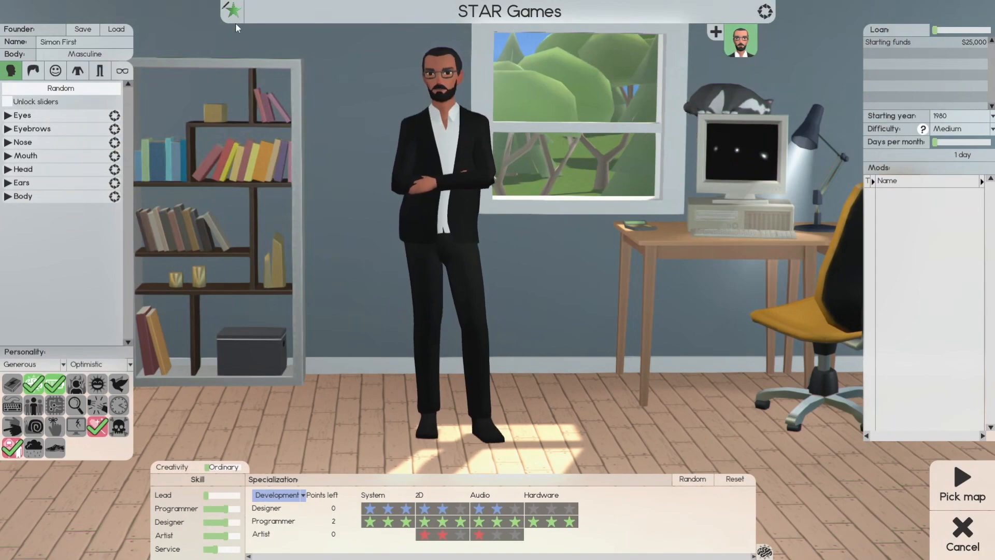
- Reopen the Advanced logo editor, generate the logo code, and close the editor
{"action": "left_click", "coordinate": [232, 11]}
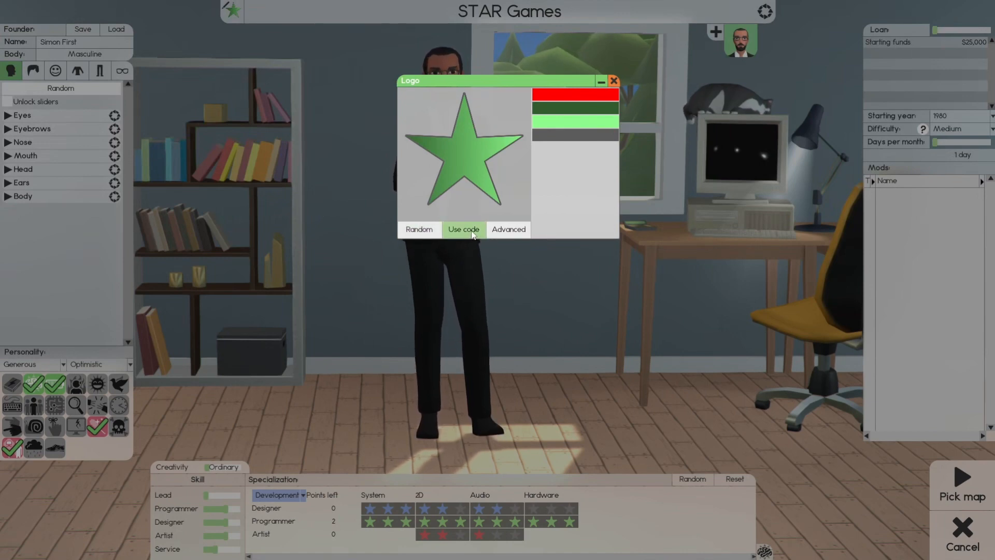
{"action": "left_click", "coordinate": [508, 229]}
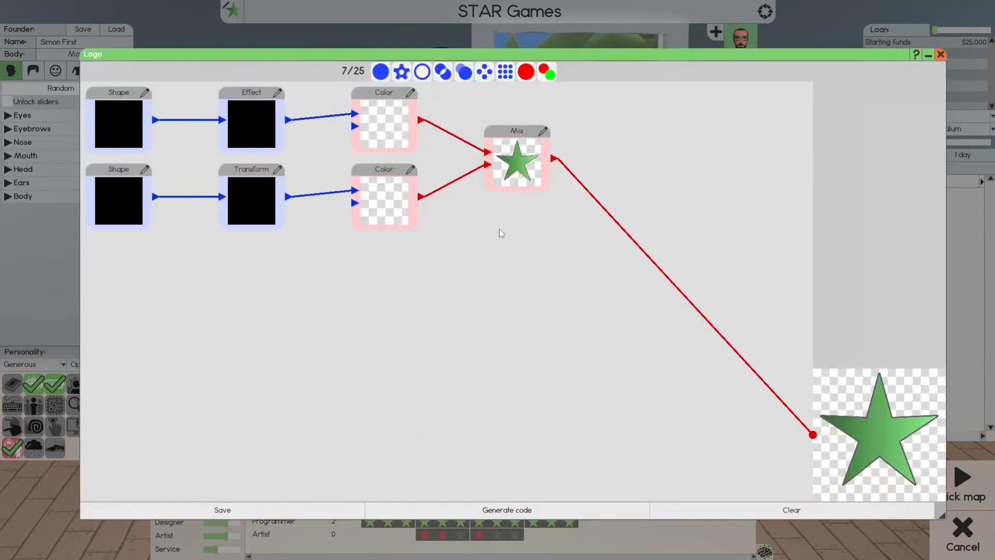
{"action": "left_click", "coordinate": [506, 510]}
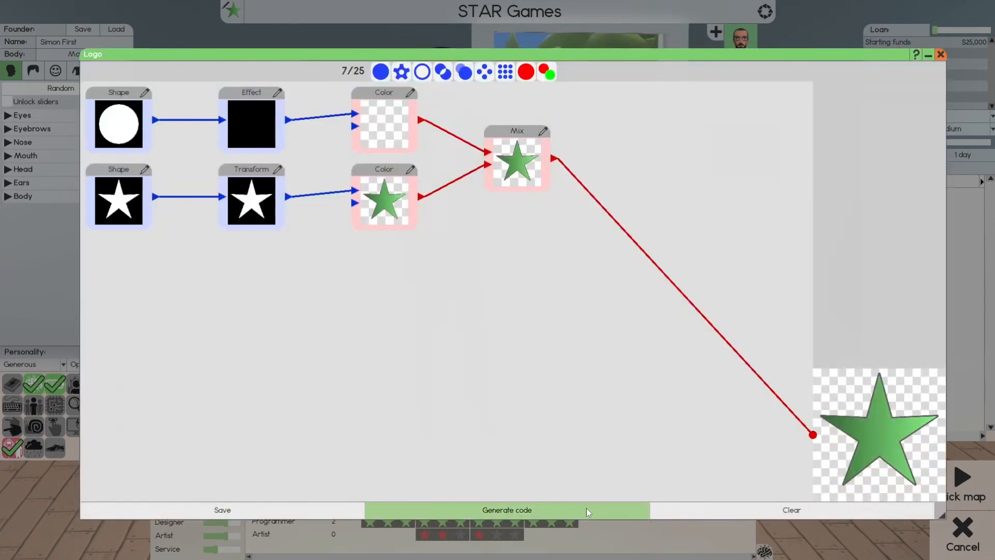
{"action": "left_click", "coordinate": [506, 510]}
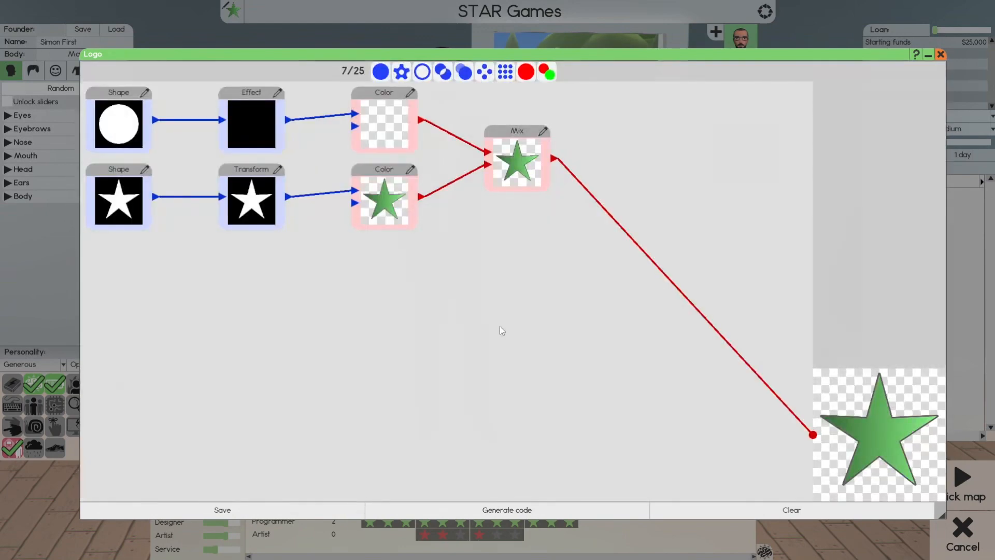
{"action": "mouse_move", "coordinate": [647, 368]}
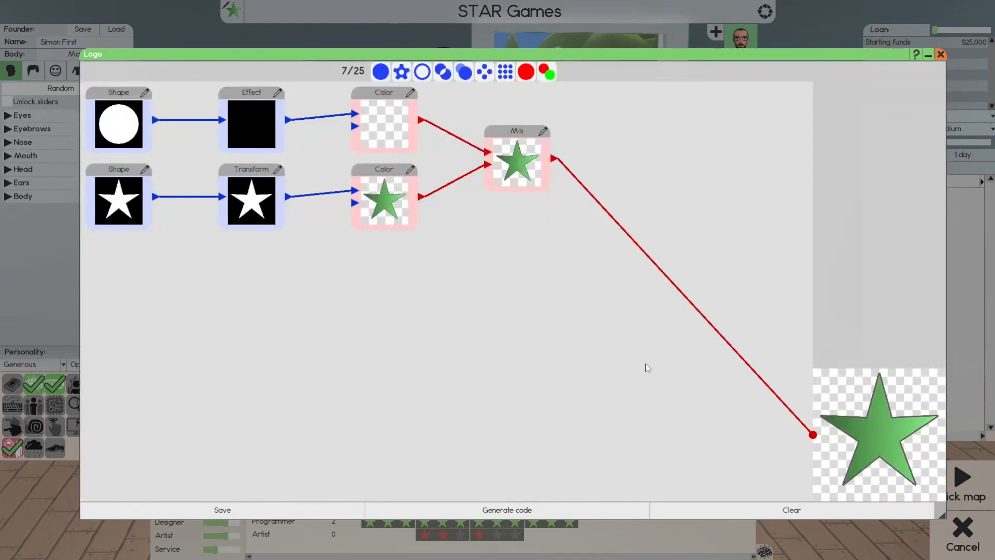
{"action": "left_click", "coordinate": [939, 54]}
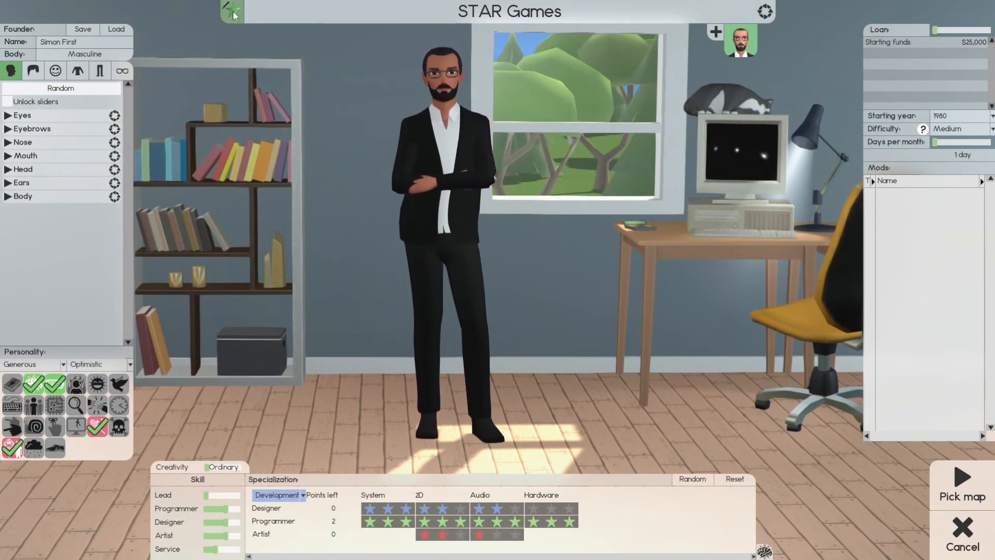
- Try a random logo, then restore the green star by pasting its saved logo code
{"action": "left_click", "coordinate": [232, 11]}
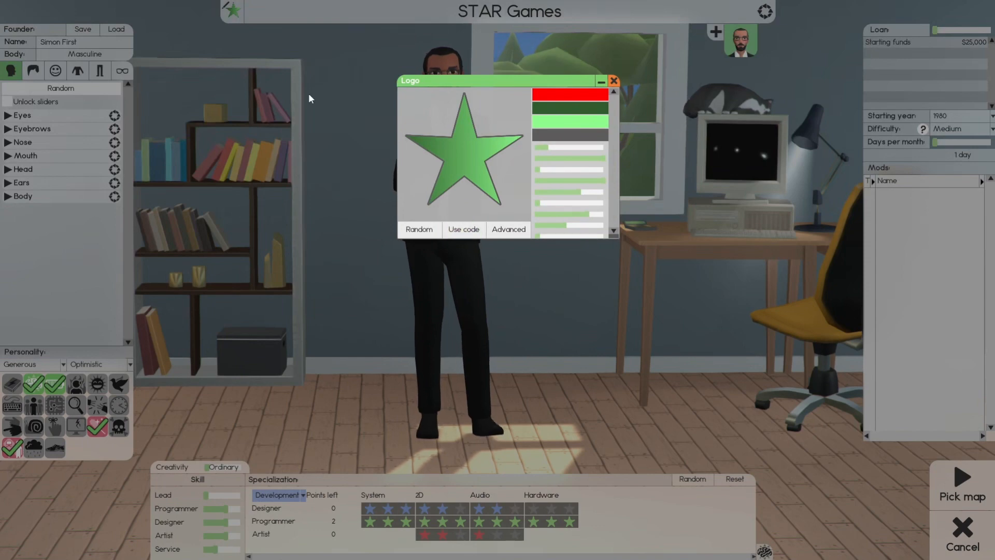
{"action": "left_click", "coordinate": [419, 229]}
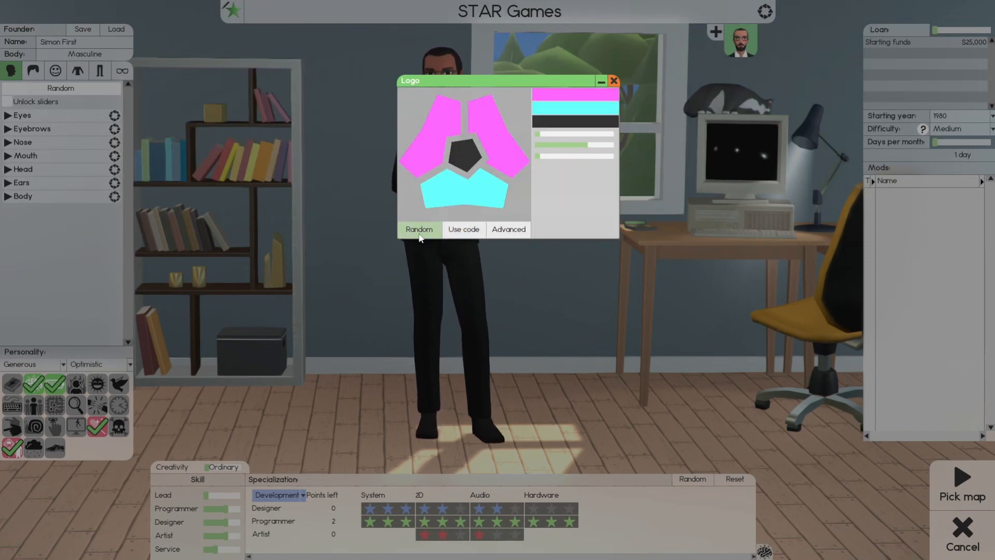
{"action": "left_click", "coordinate": [462, 229]}
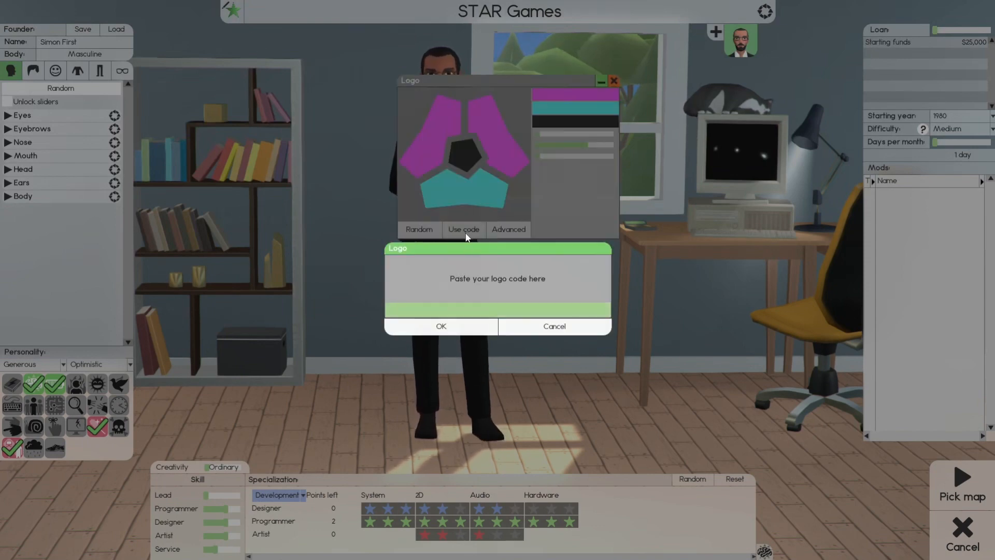
{"action": "type", "text": "zXTKl0e390z2BNTY6+n89CzsDJxMTIxMzExMrCxMbKzM7MxsA"}
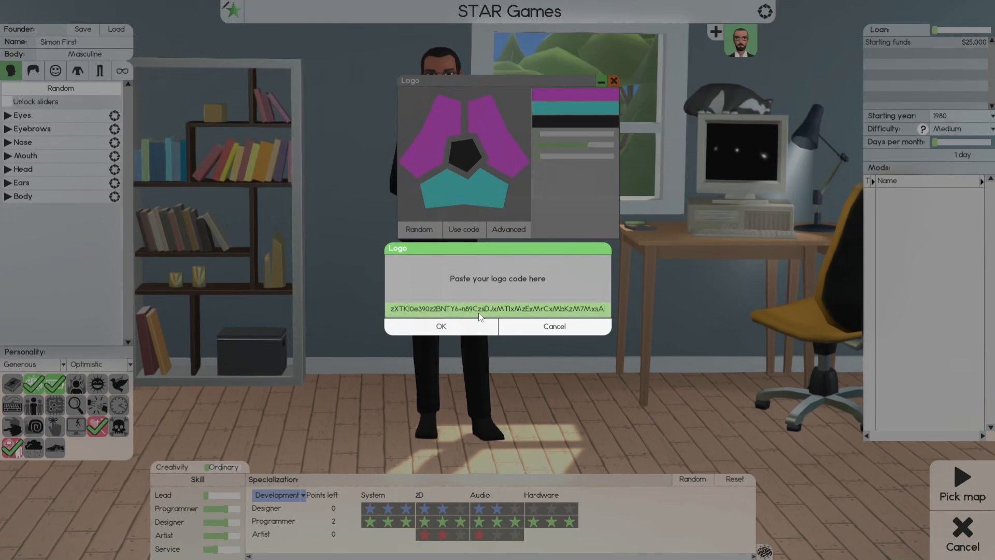
{"action": "left_click", "coordinate": [440, 325]}
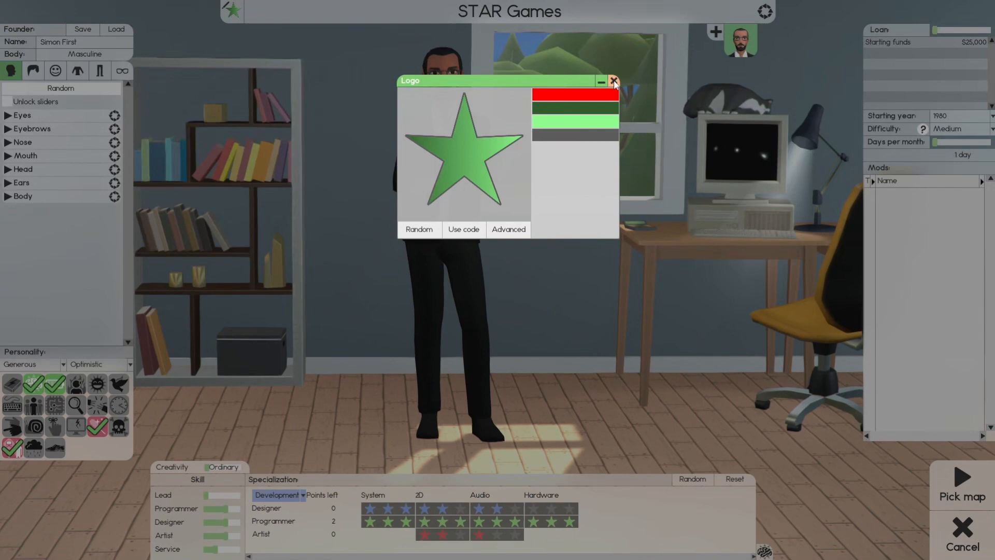
{"action": "left_click", "coordinate": [614, 81]}
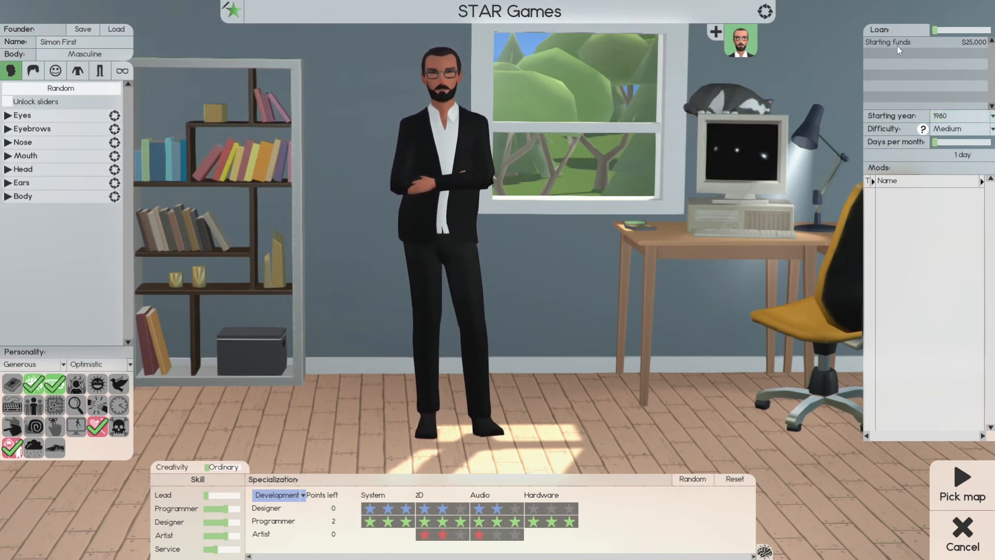
- Choose Hard in the Difficulty dropdown, cutting starting funds to $10,000
{"action": "left_click", "coordinate": [955, 116]}
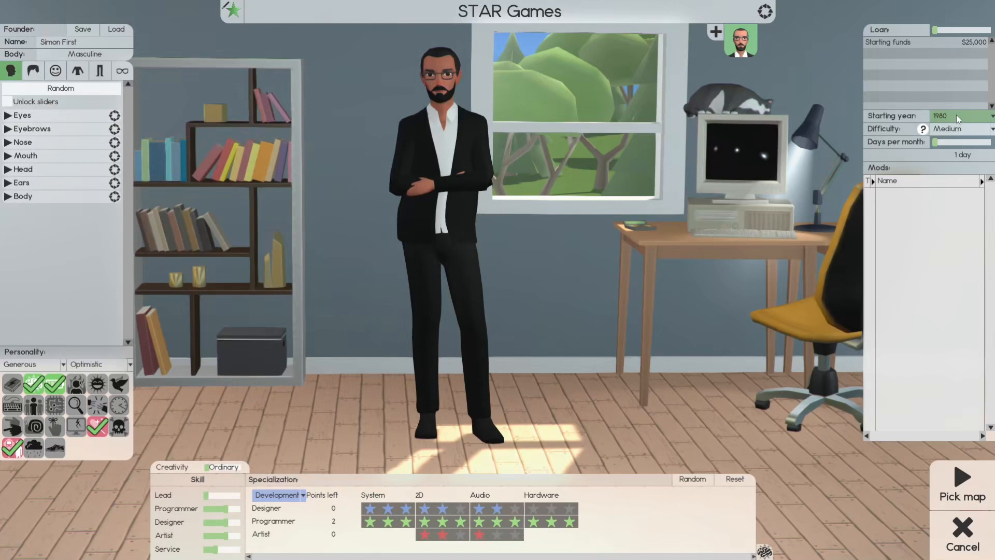
{"action": "left_click", "coordinate": [976, 129]}
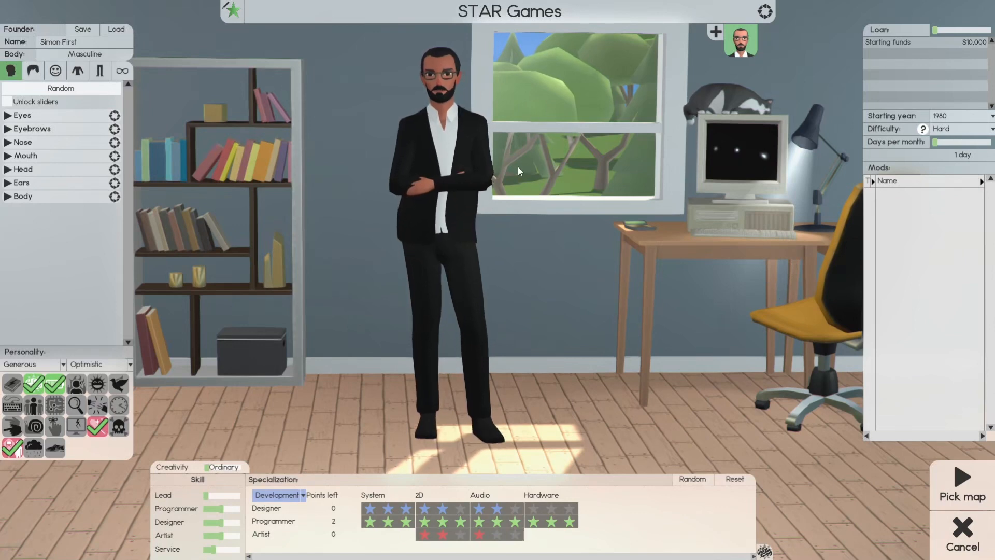
{"action": "mouse_move", "coordinate": [388, 255]}
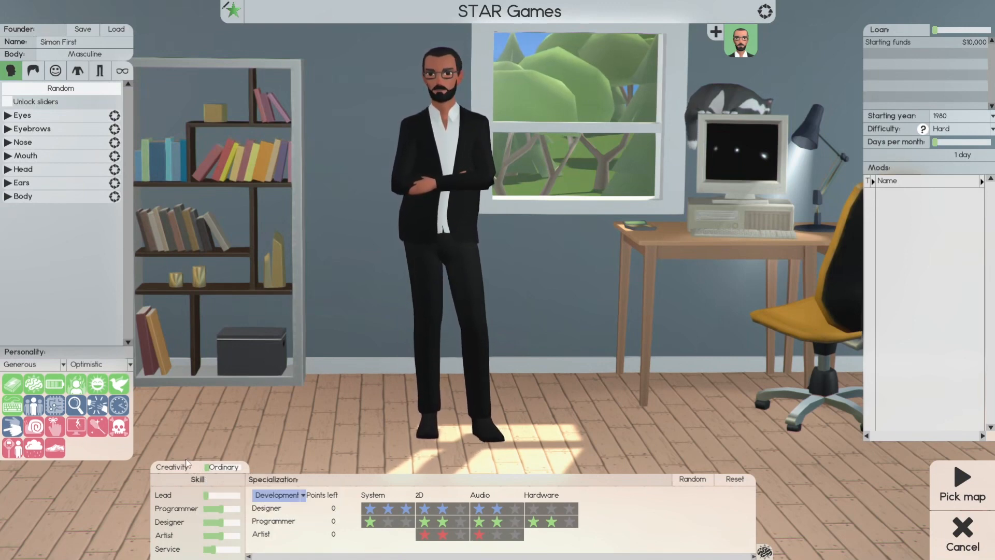
{"action": "mouse_move", "coordinate": [172, 466]}
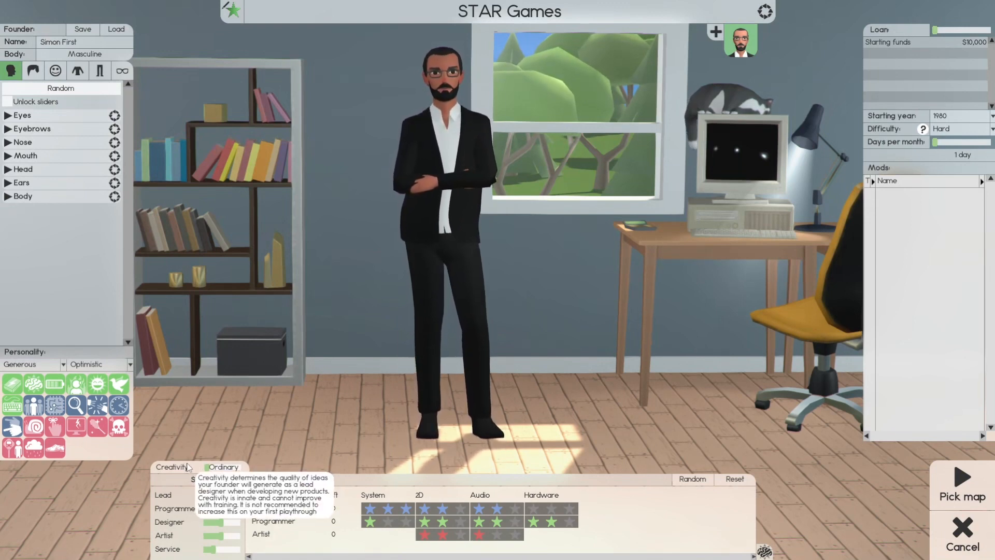